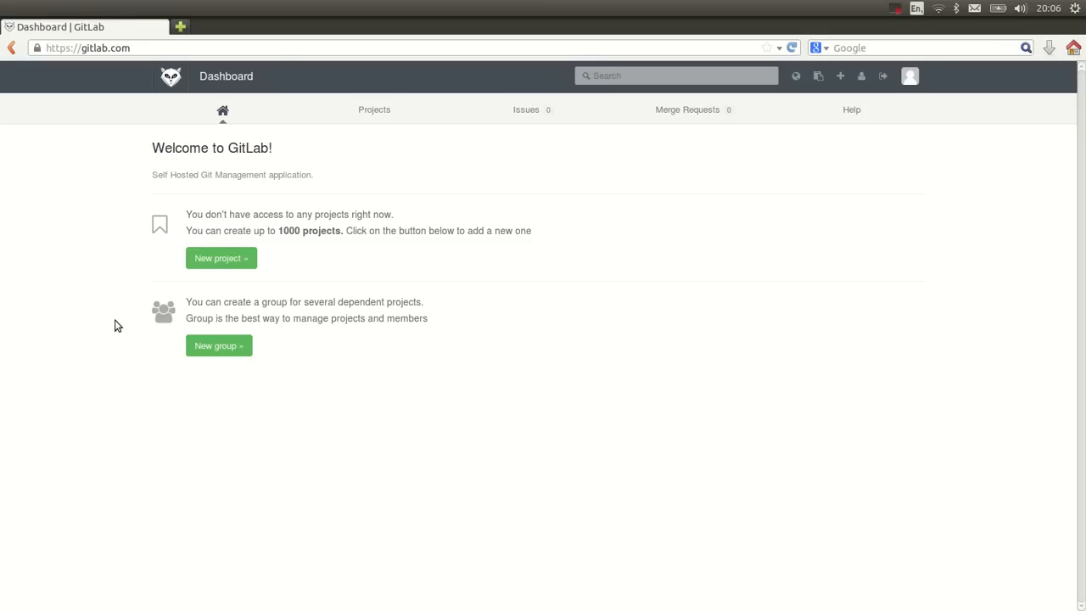
mouse_move(112, 272)
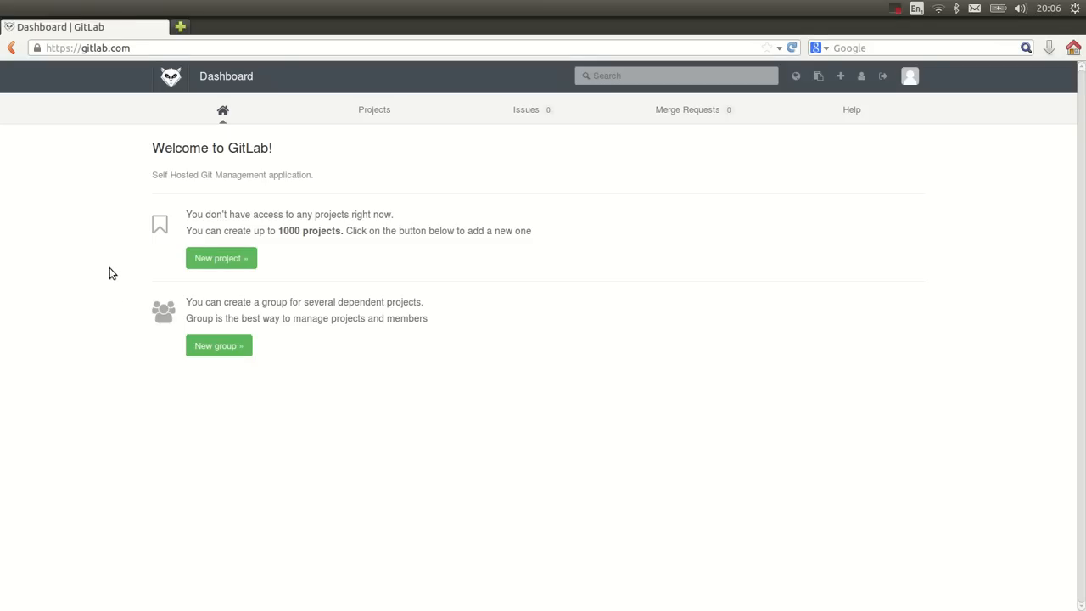
mouse_move(277, 211)
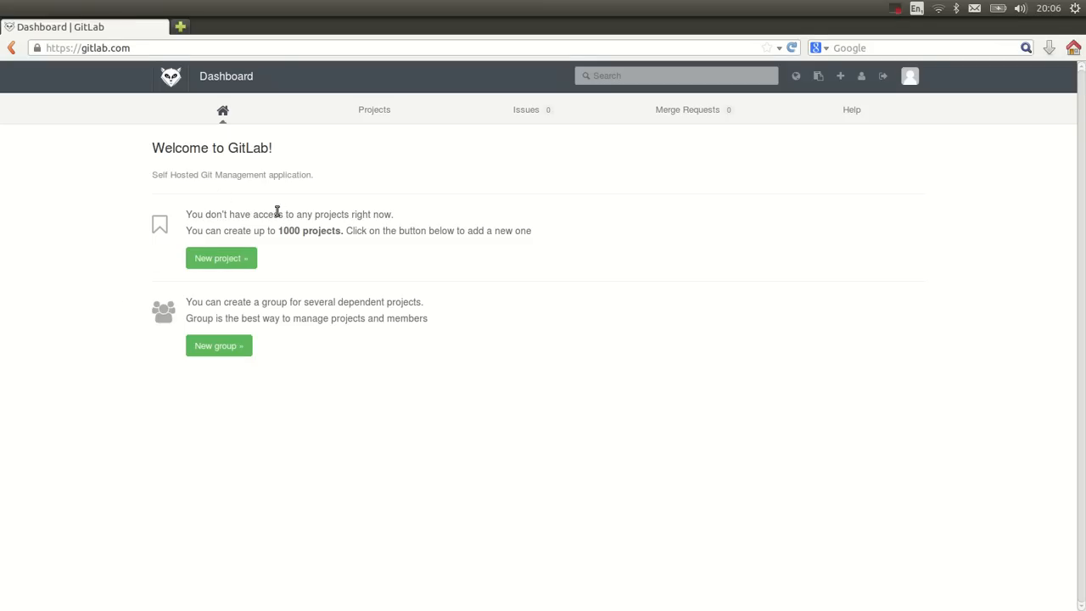
mouse_move(352, 233)
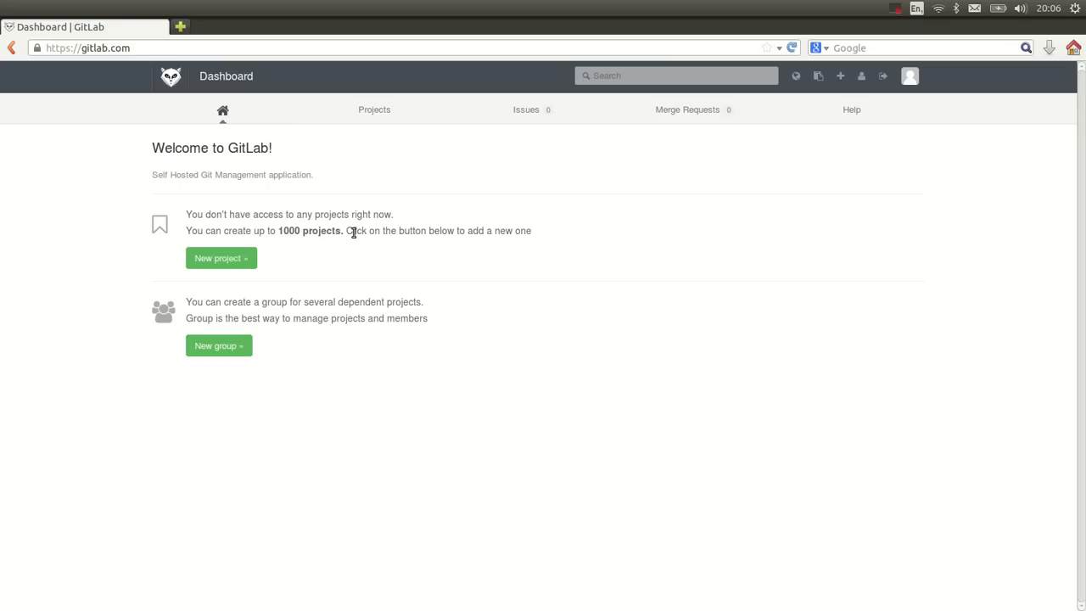
mouse_move(360, 211)
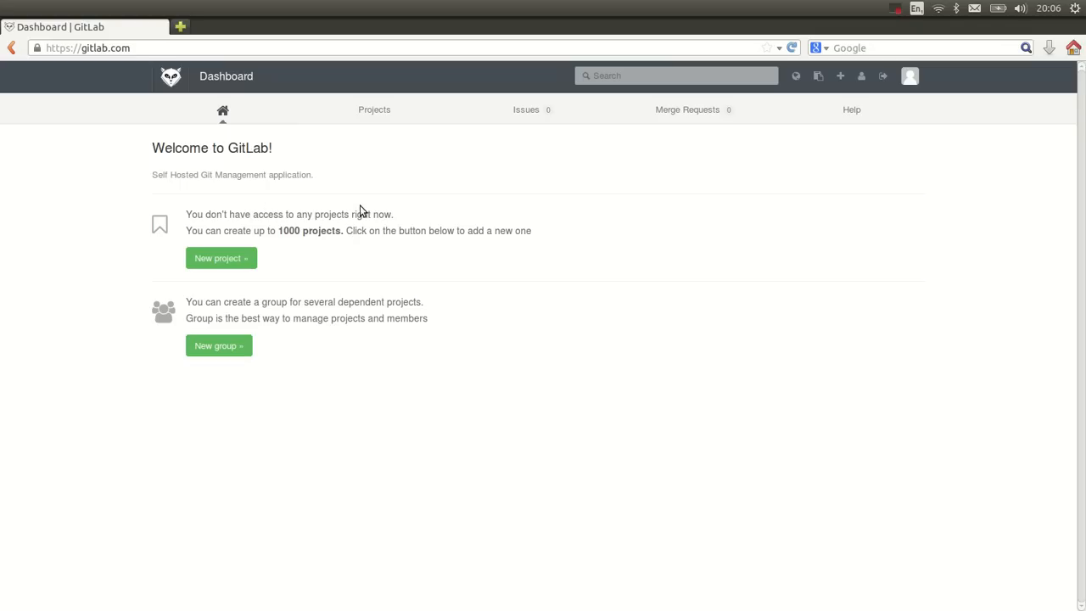
Fill the new project form with name 'Ruff life' and description 'Dog's life', keeping it private.
click(221, 258)
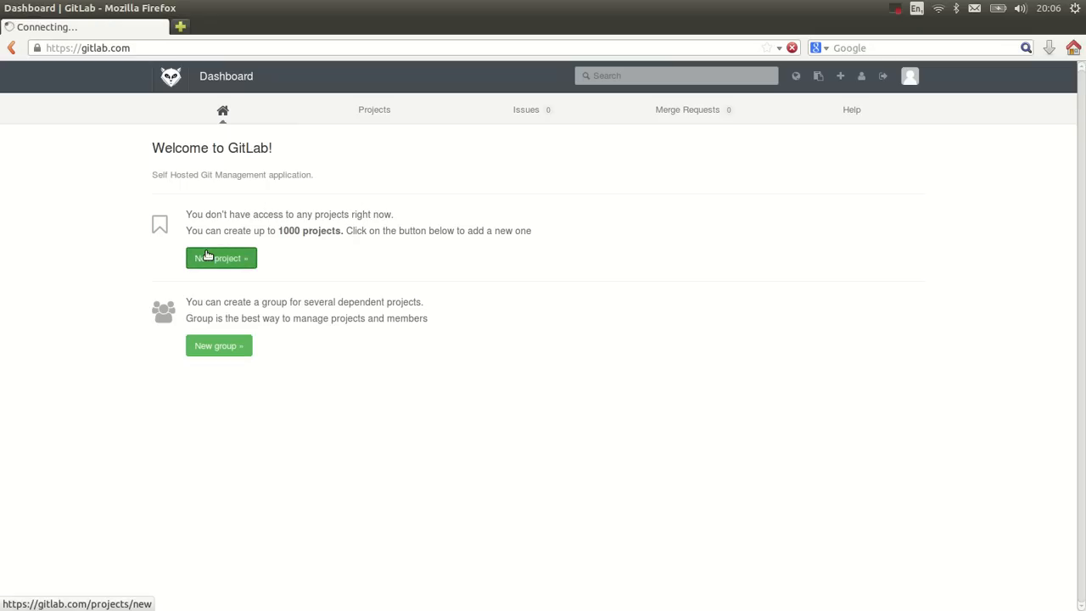
click(220, 258)
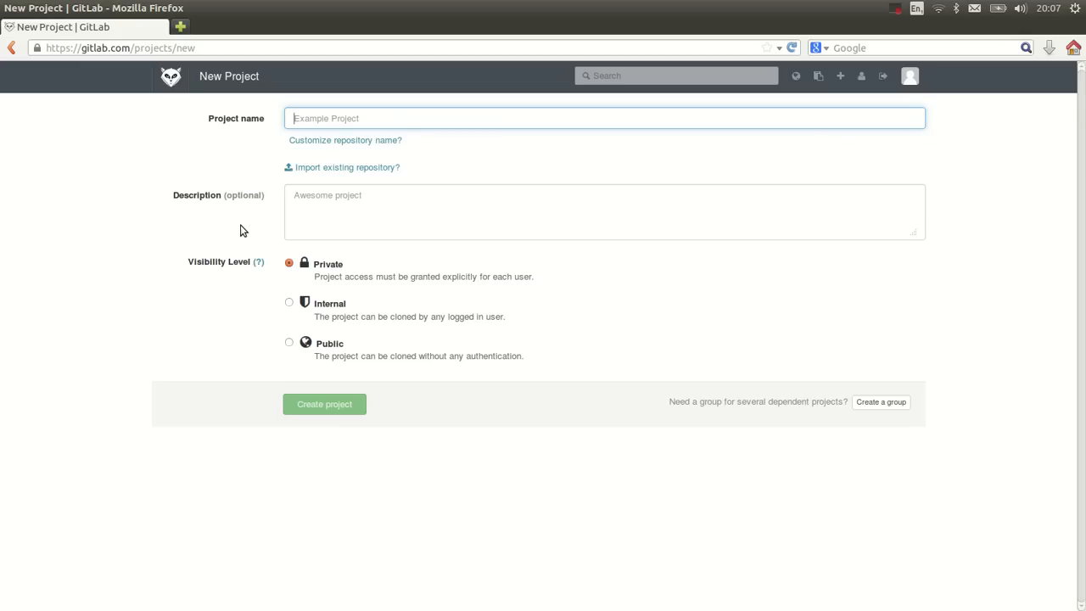
text(Ruff li)
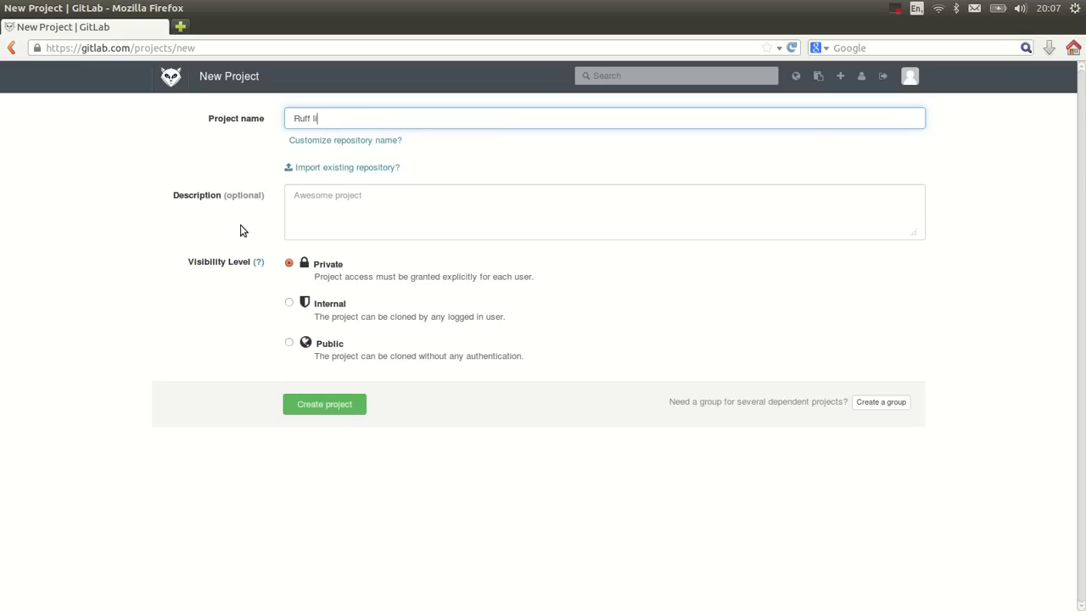
click(594, 212)
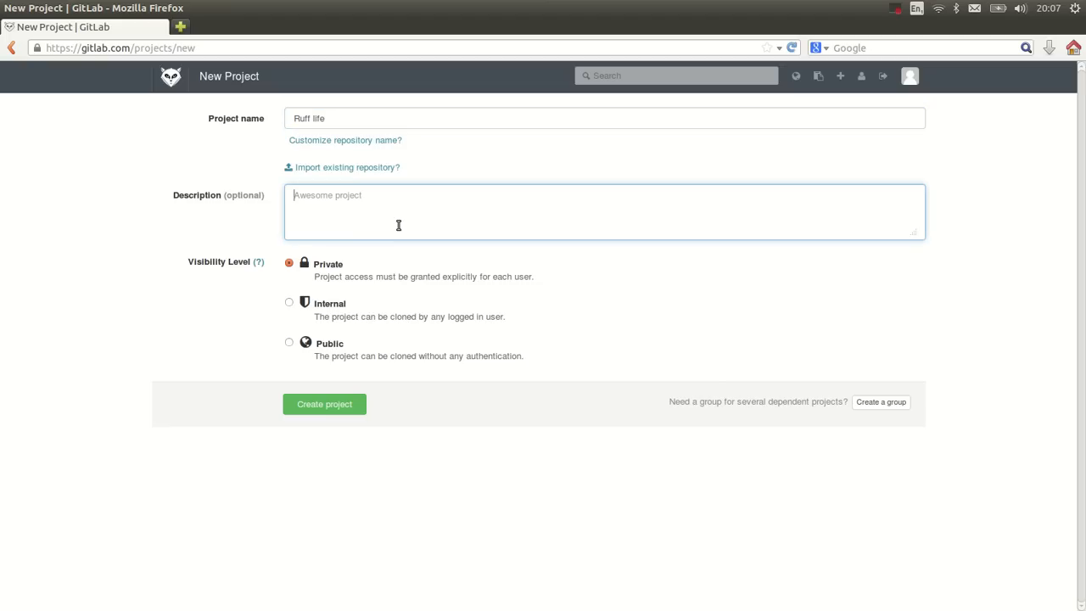
text(Dog's life)
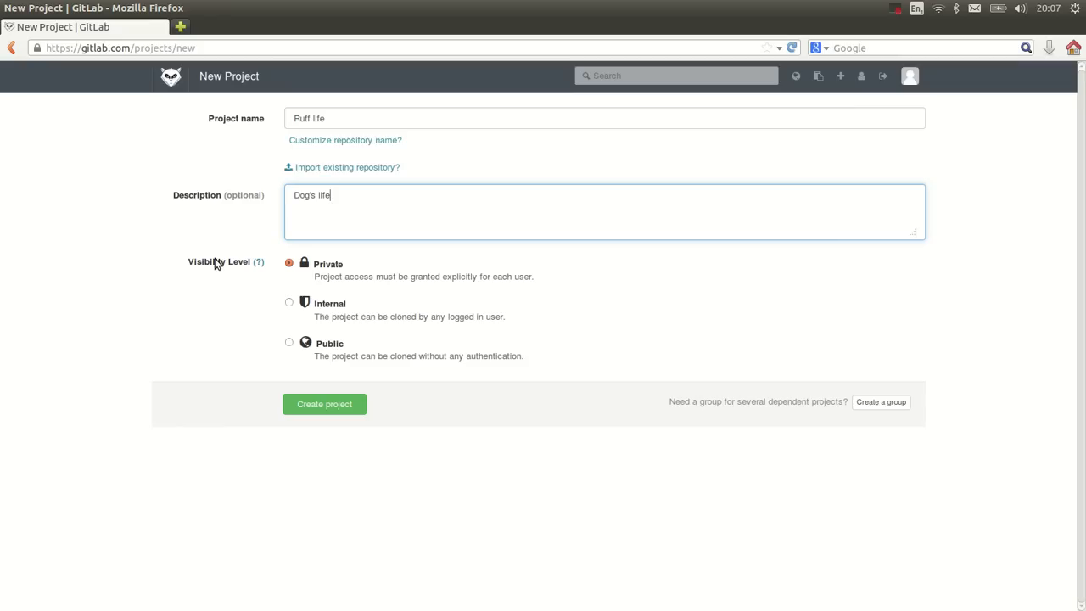
mouse_move(265, 271)
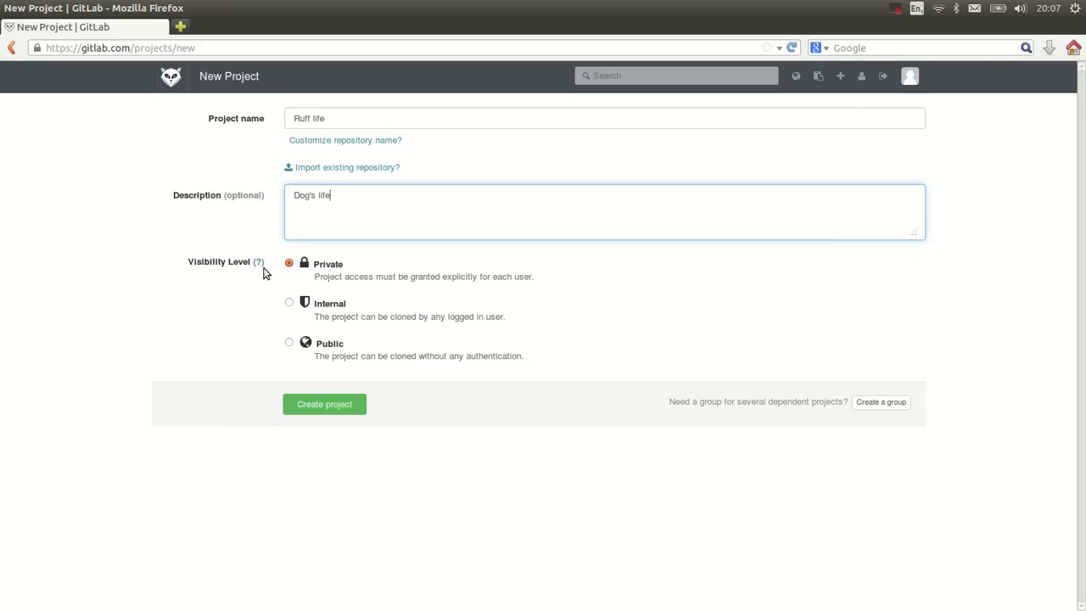
mouse_move(285, 279)
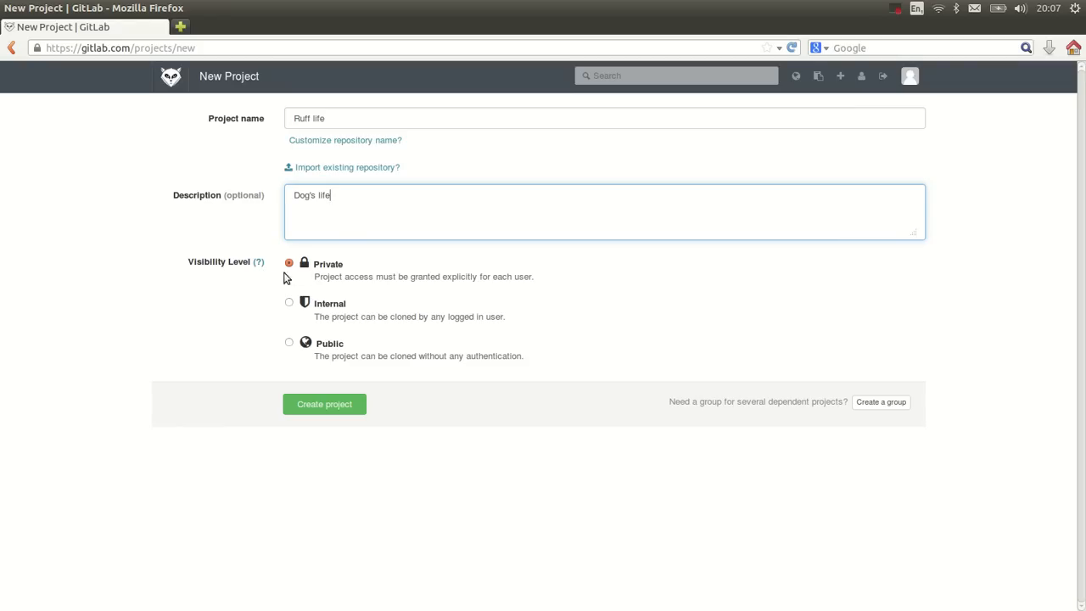
mouse_move(434, 253)
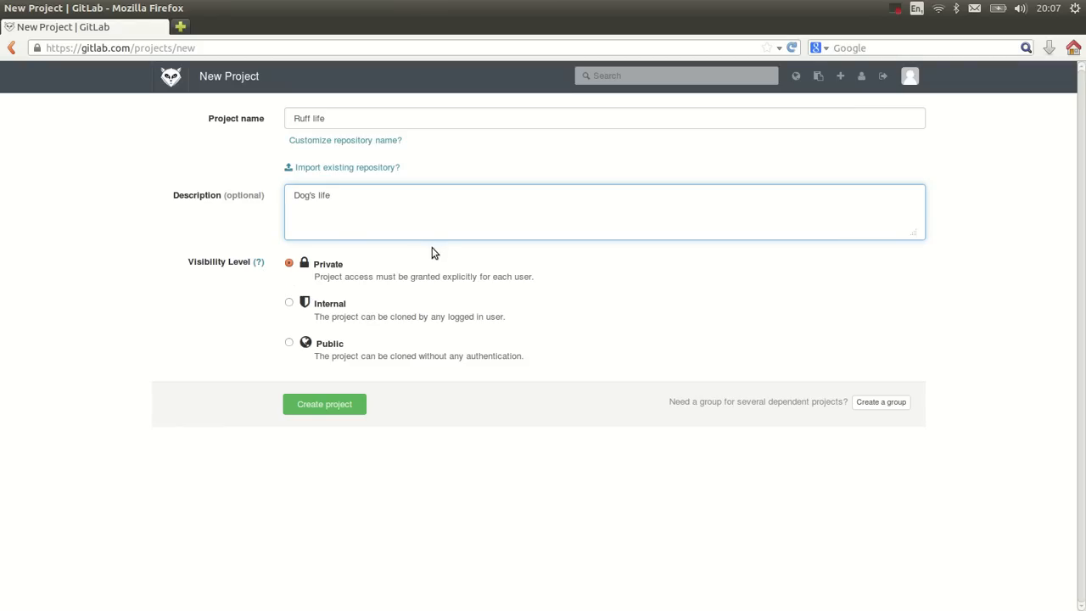
mouse_move(558, 271)
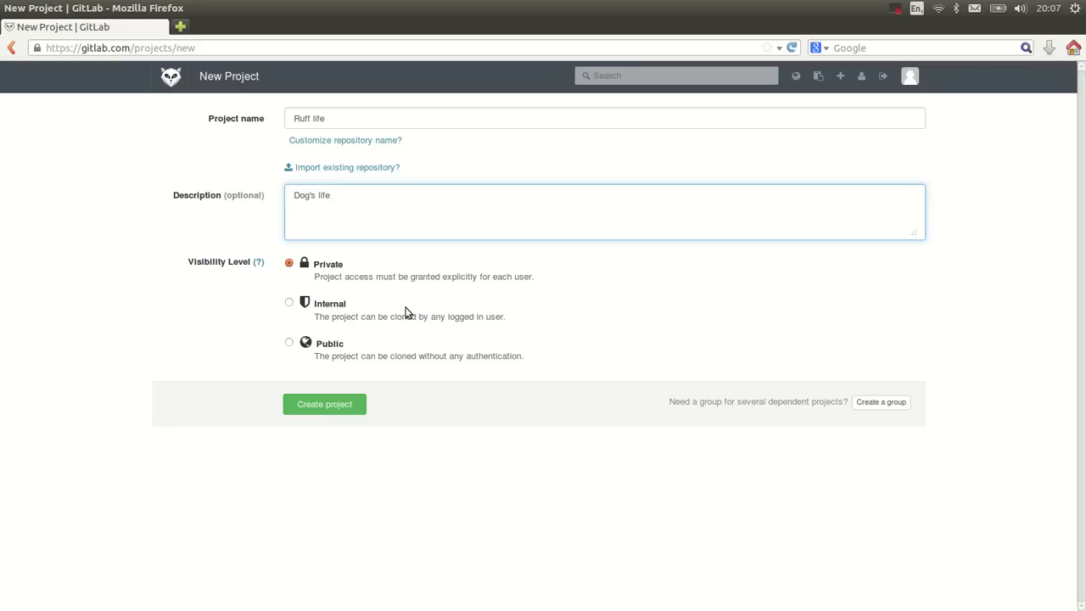
mouse_move(111, 41)
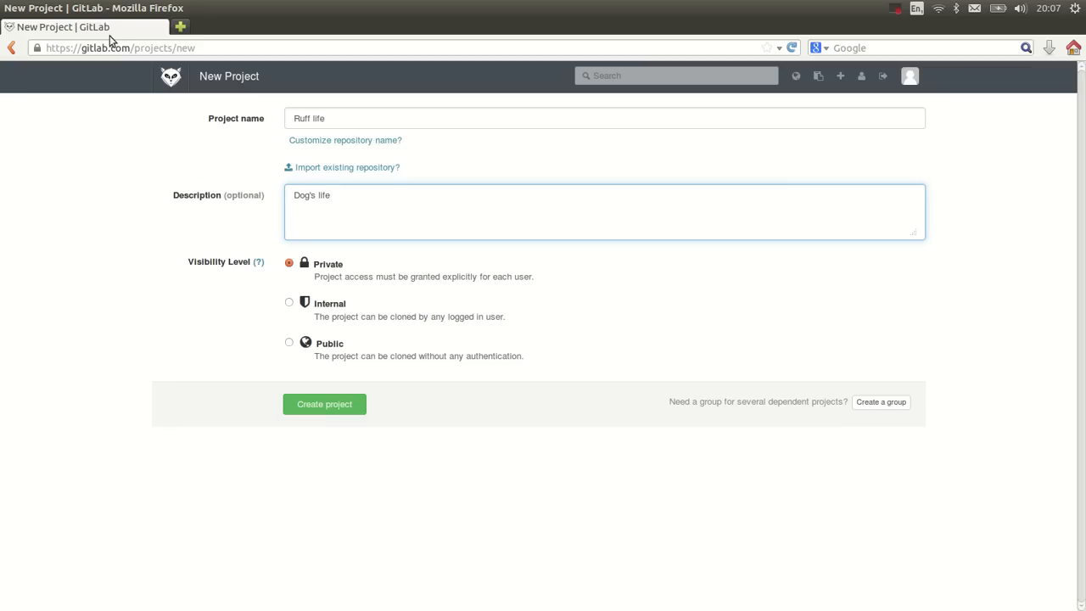
mouse_move(332, 302)
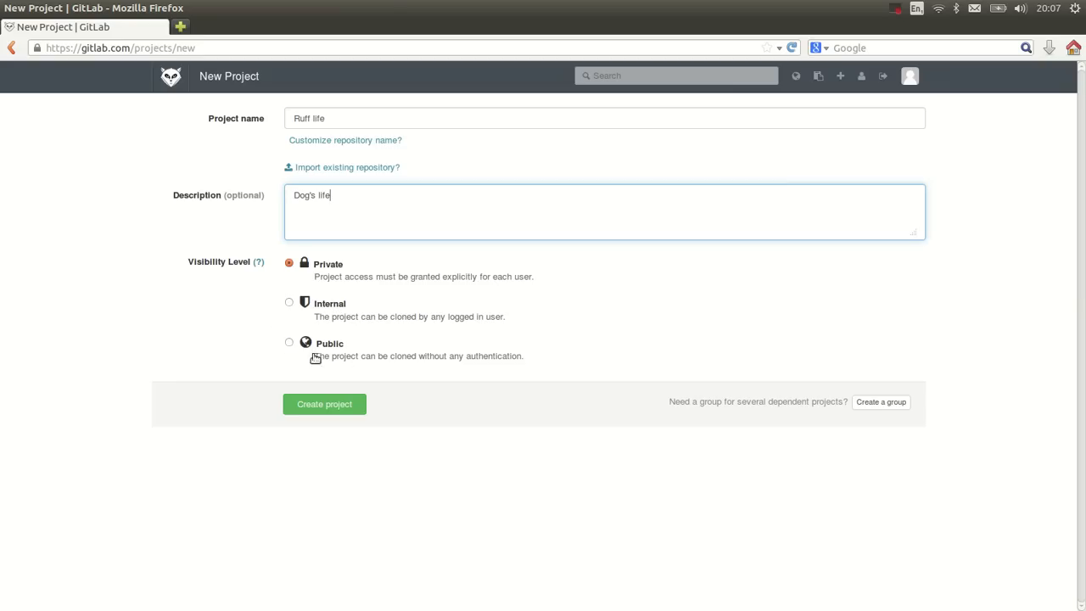
mouse_move(315, 355)
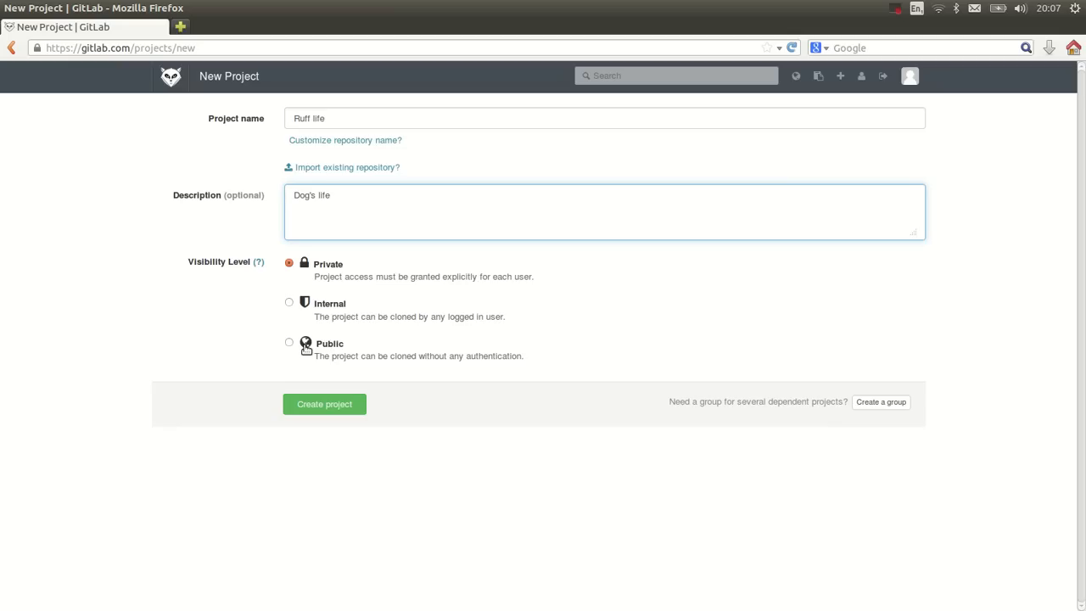
Create the Ruff life project and select the two git global config commands to copy.
click(324, 404)
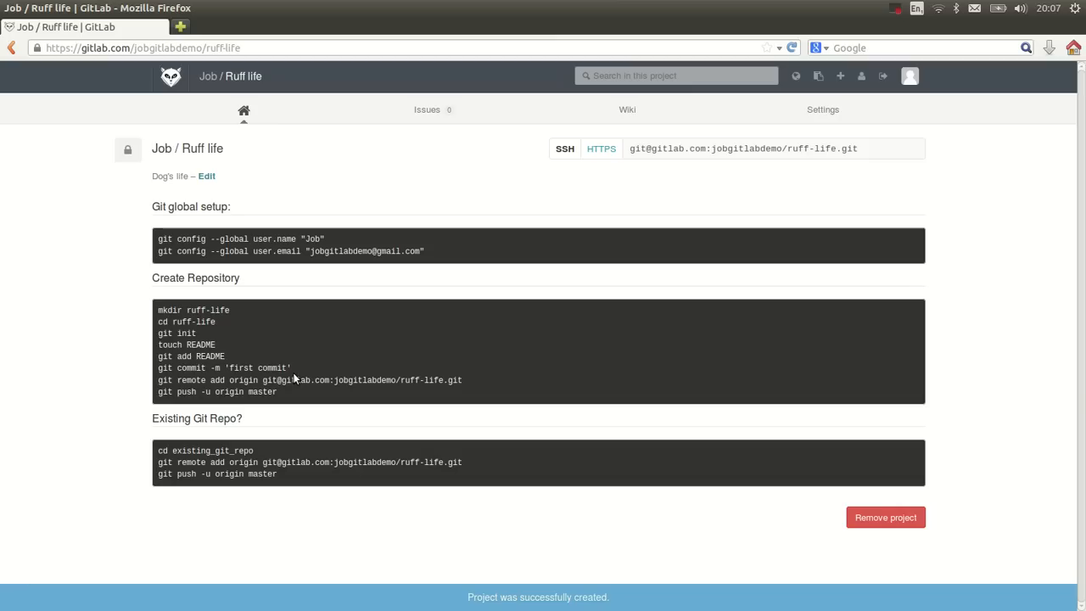
mouse_move(151, 190)
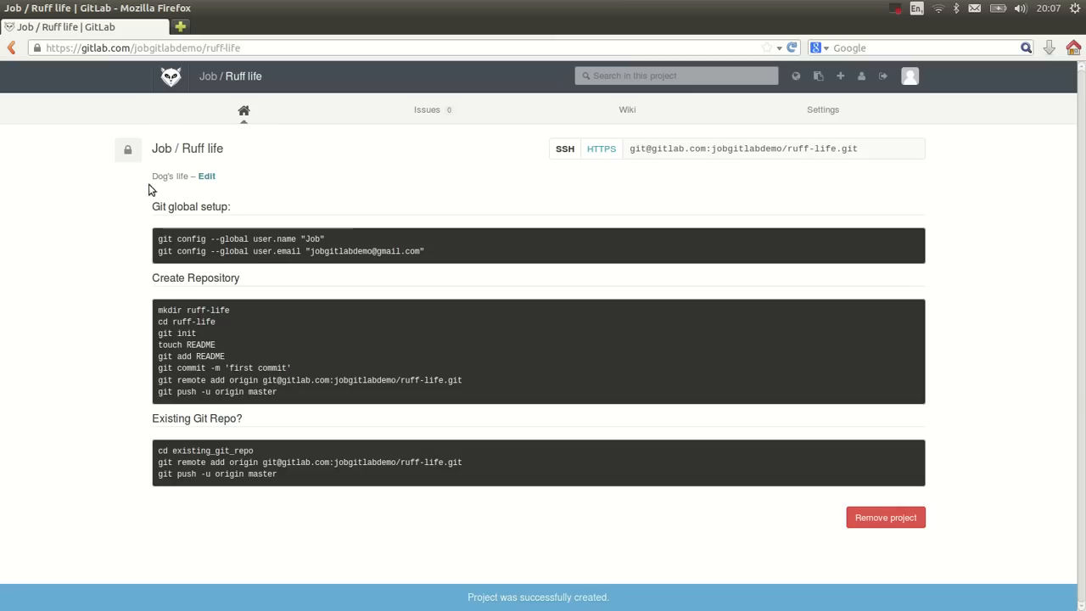
mouse_move(251, 292)
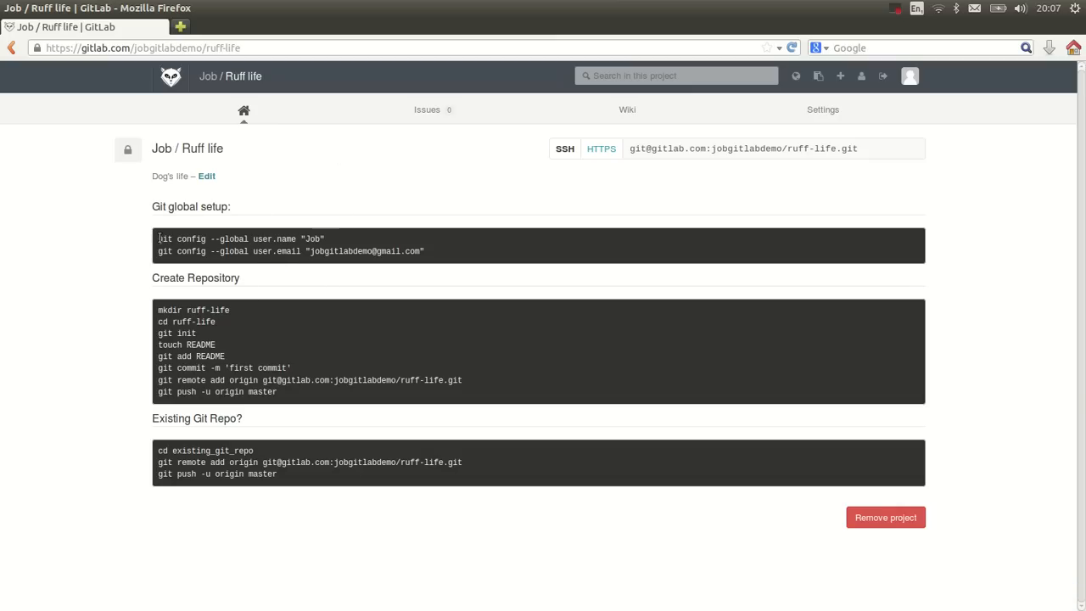
drag(158, 238, 201, 251)
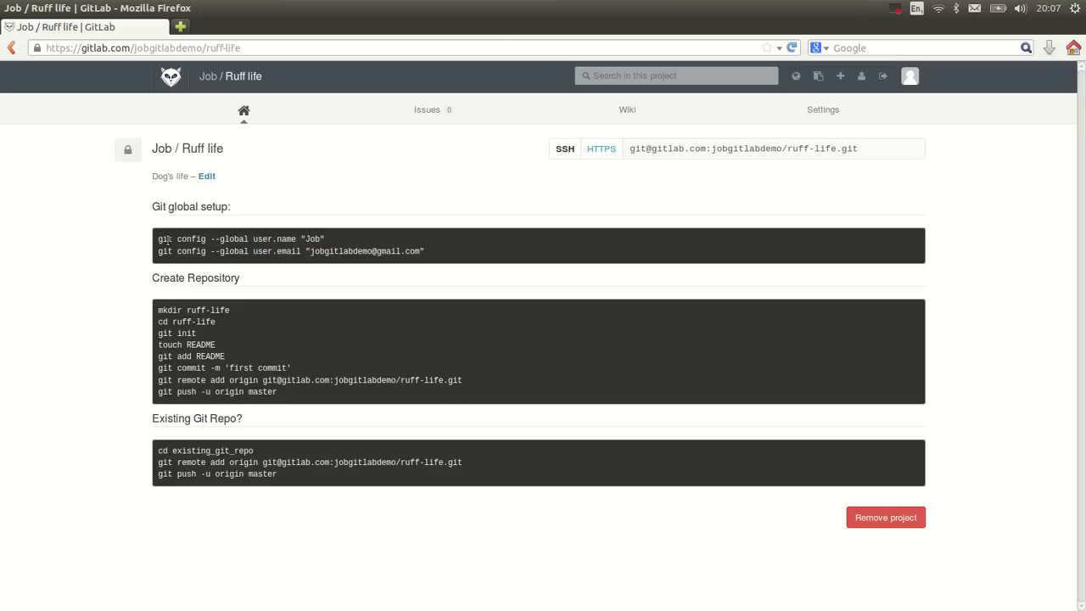
mouse_move(170, 239)
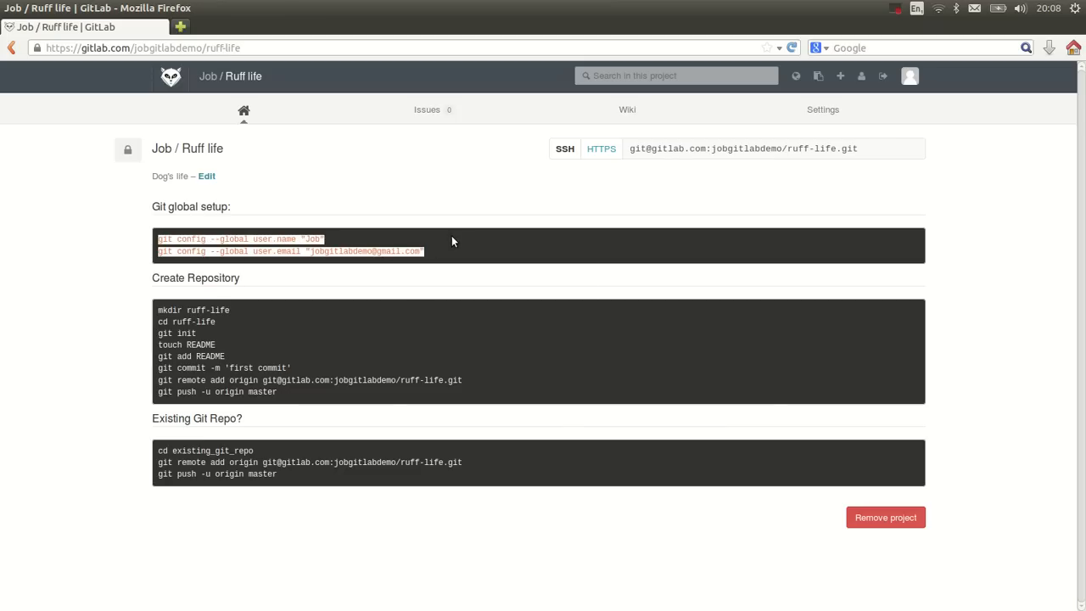
In the terminal, make a ruff-life folder, initialise git in it and create README.md.
key(alt+Tab)
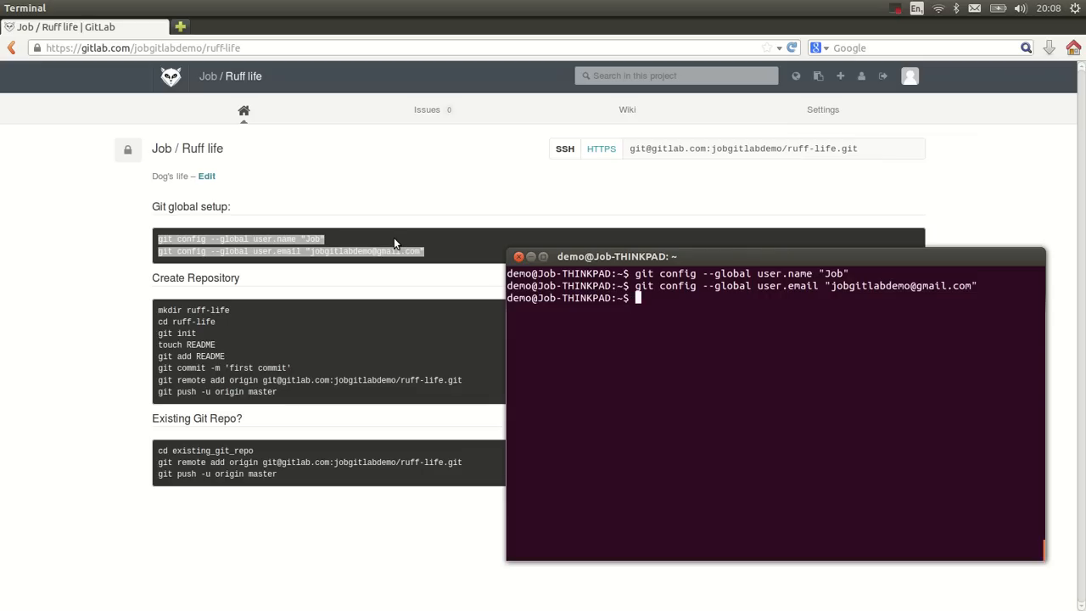
text(mkdir)
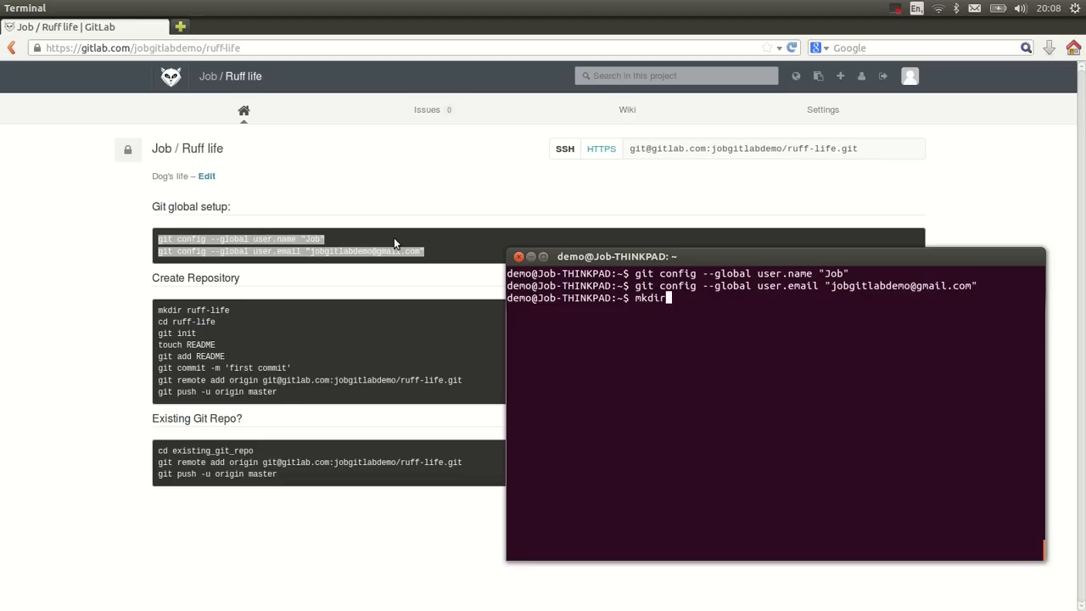
text(ruff-life)
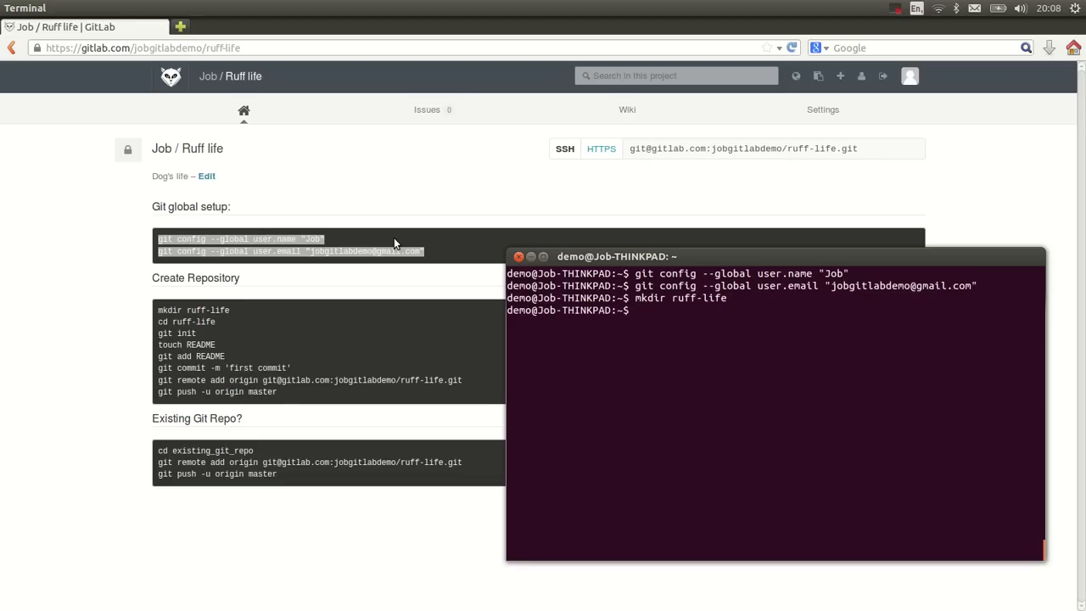
text(cd ruff-life)
text(git ini)
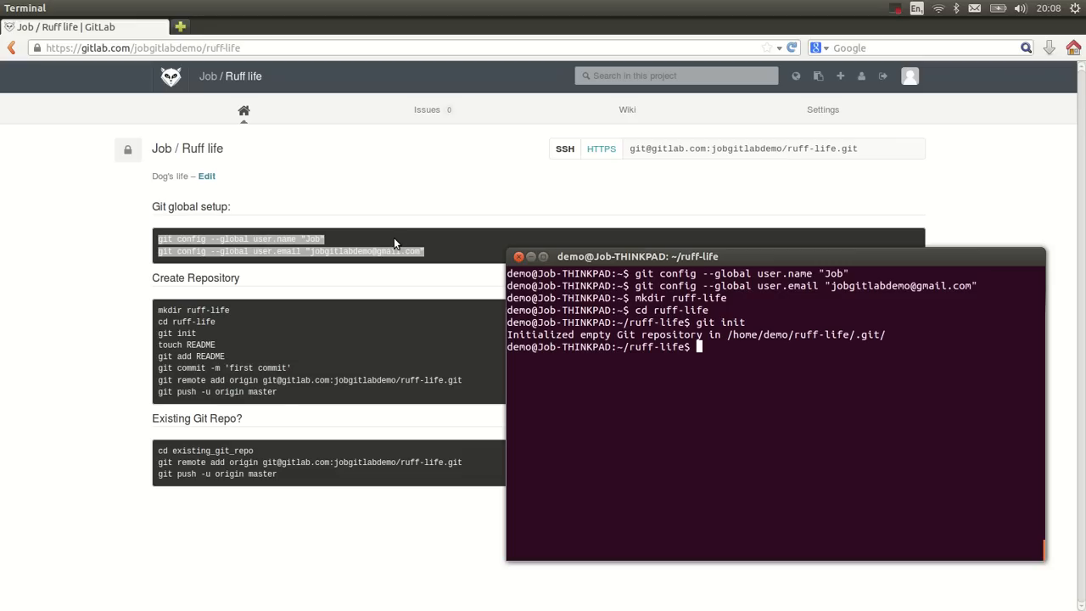
text(touch README)
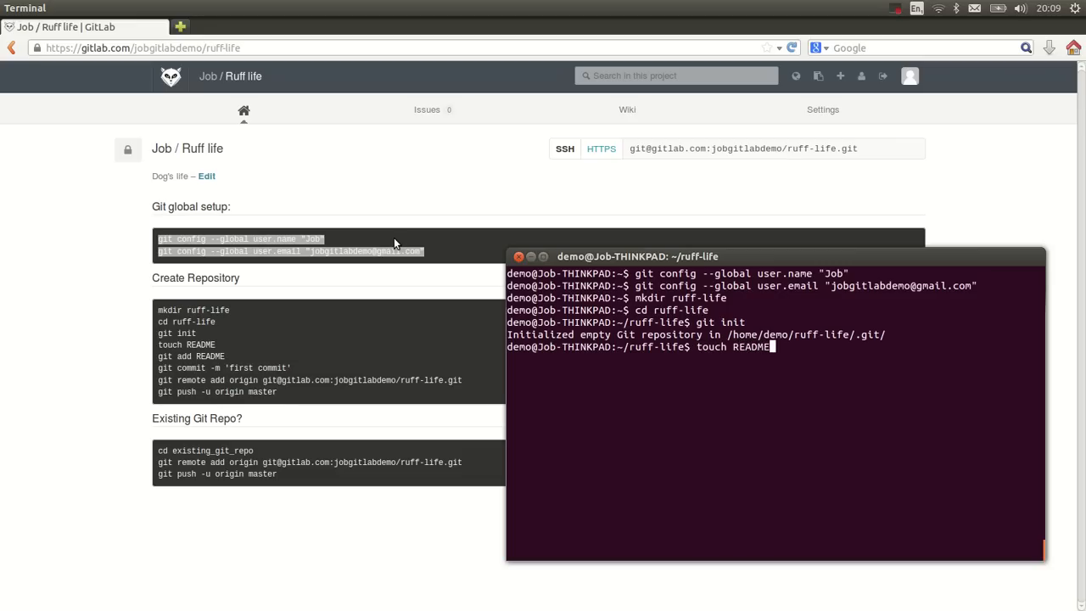
text(.md)
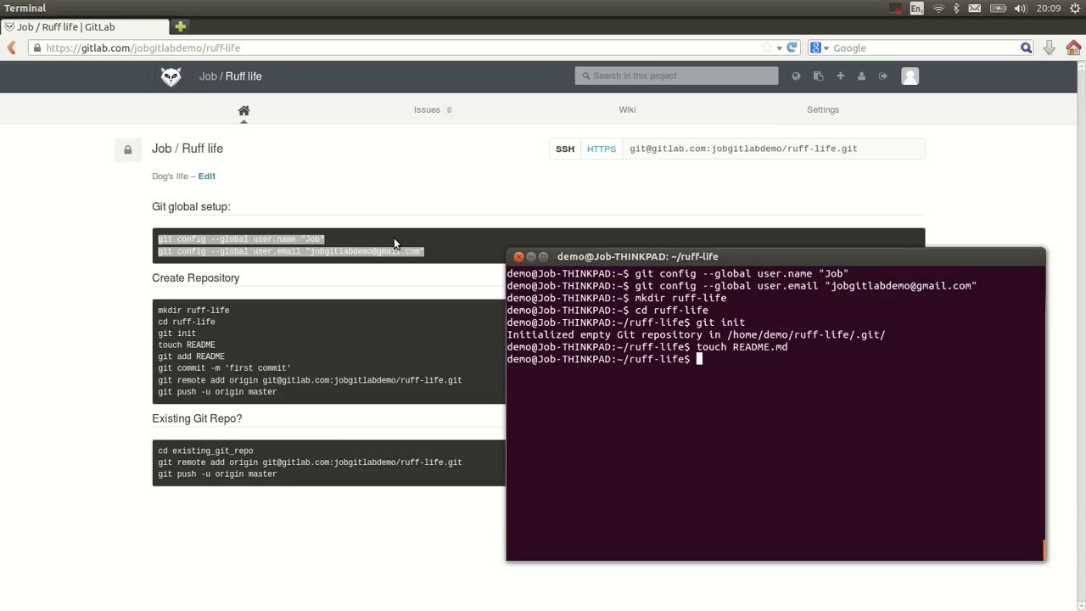
Edit README.md in vim with a '# Ruff life' heading and the line 'This will be a great blog.'.
text(vim)
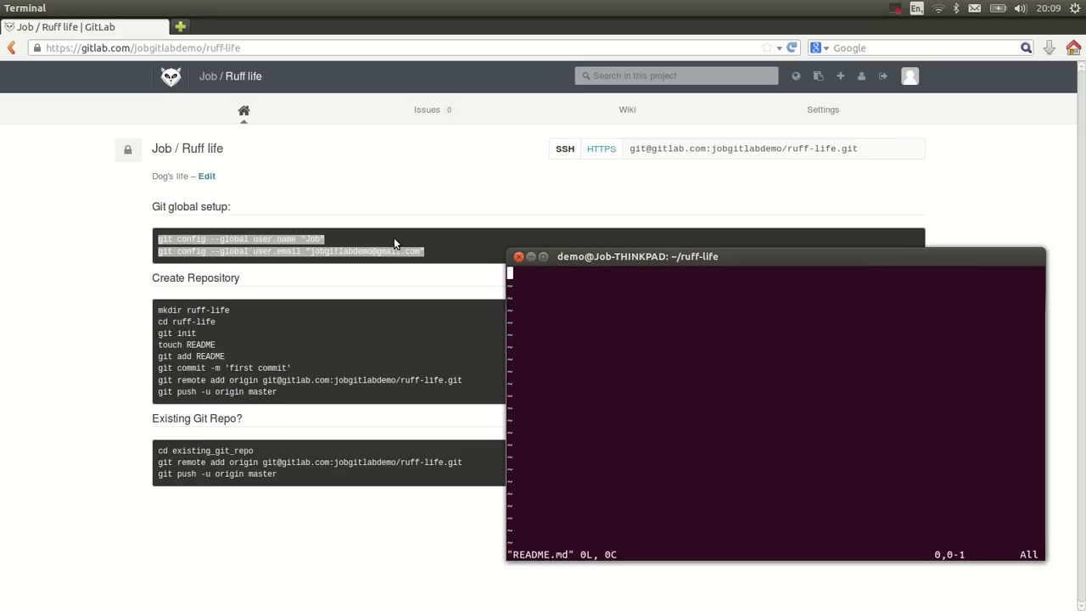
text(Ruff life)
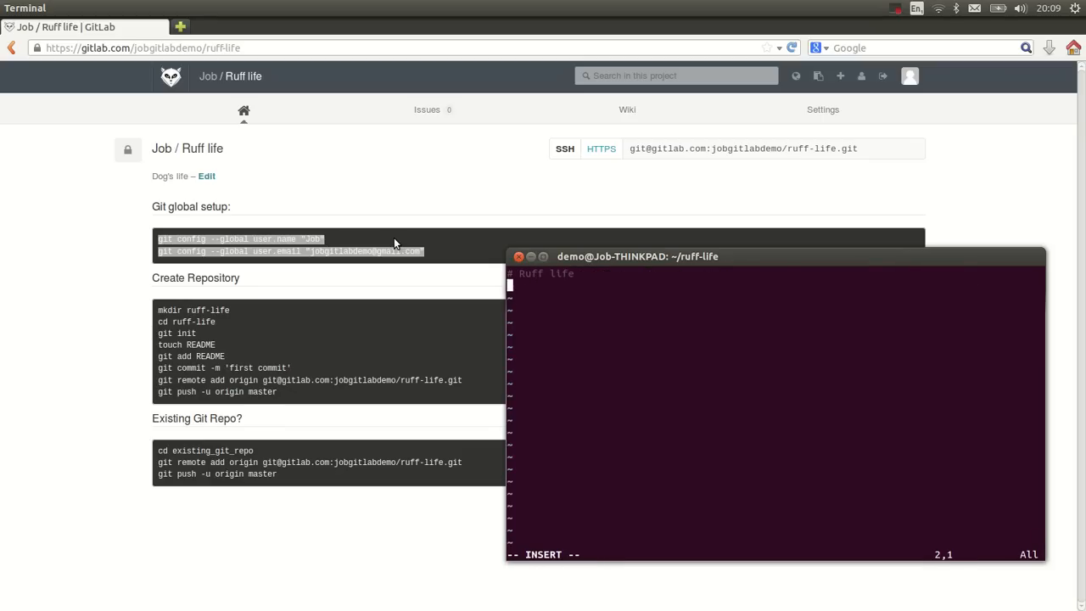
text(This will be a great blo)
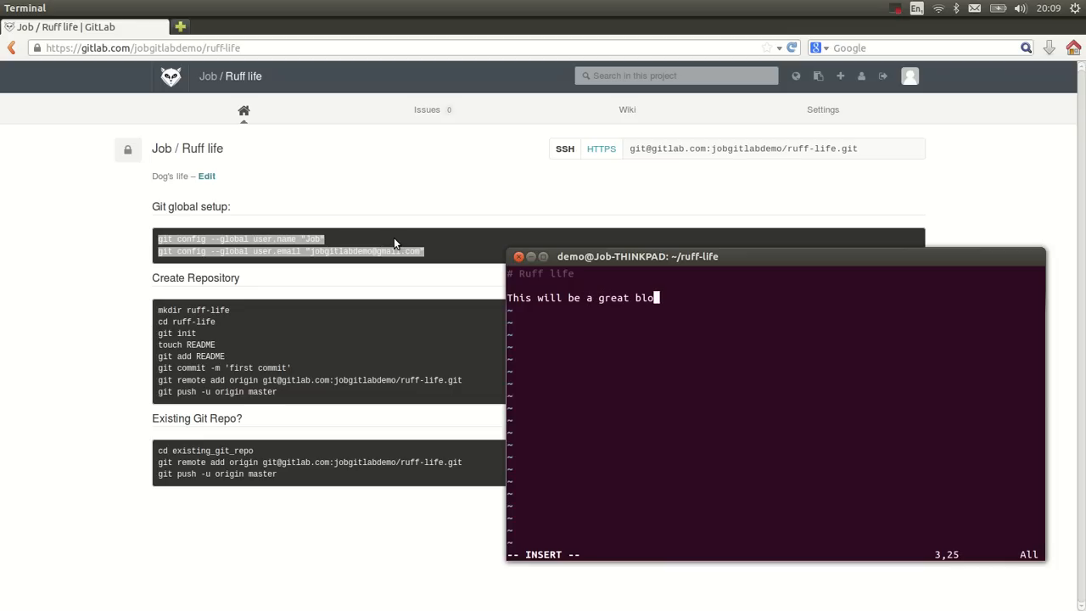
text(g)
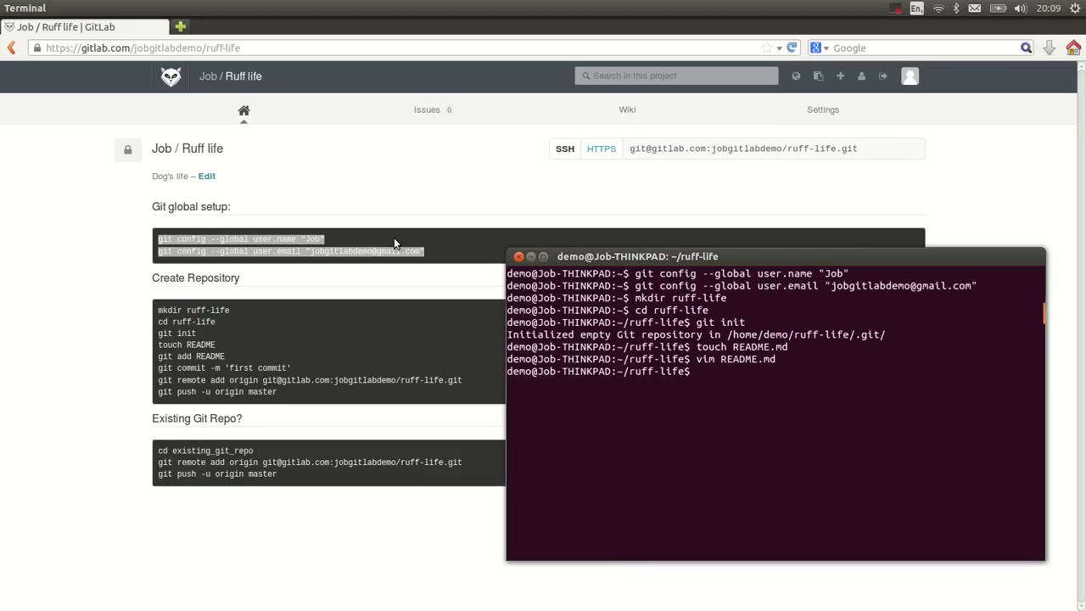
Stage README.md and commit it with the message 'first commit! Add readme'.
text(git status)
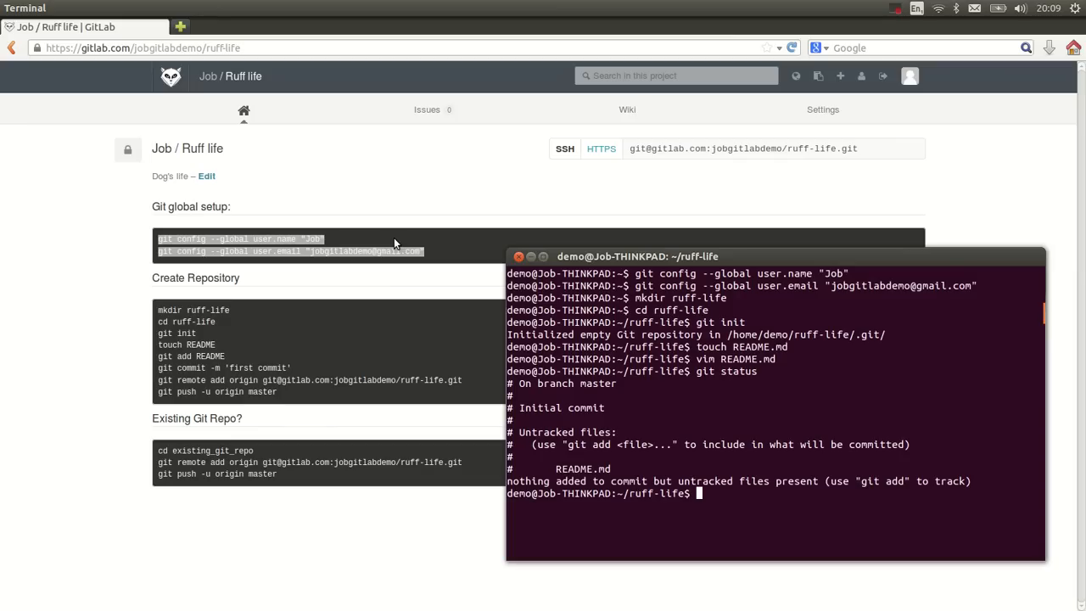
text(git add README.md)
text(git c)
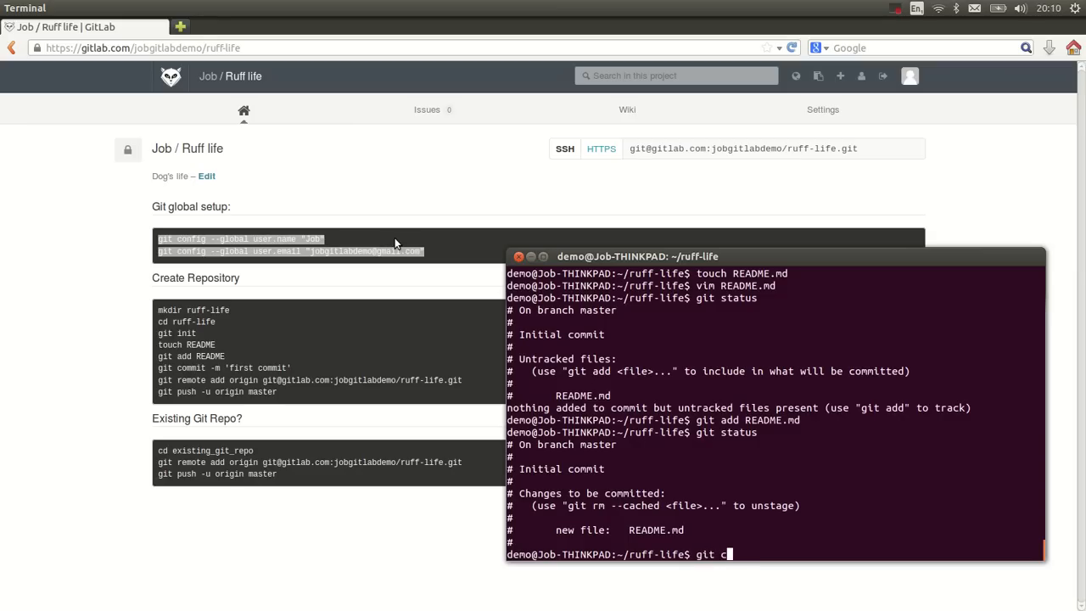
text(ommit -m)
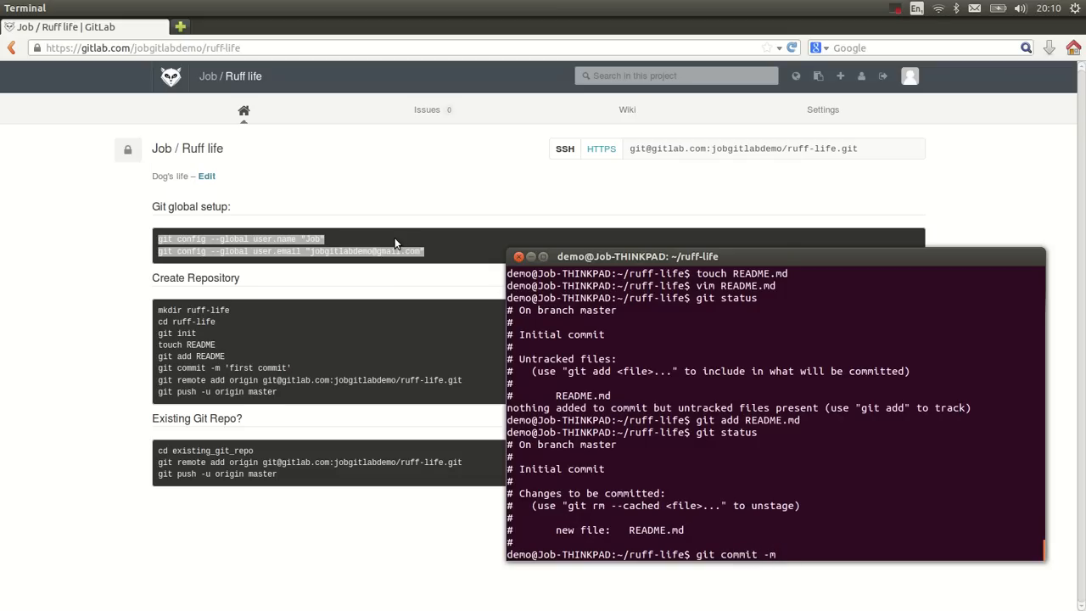
text(')
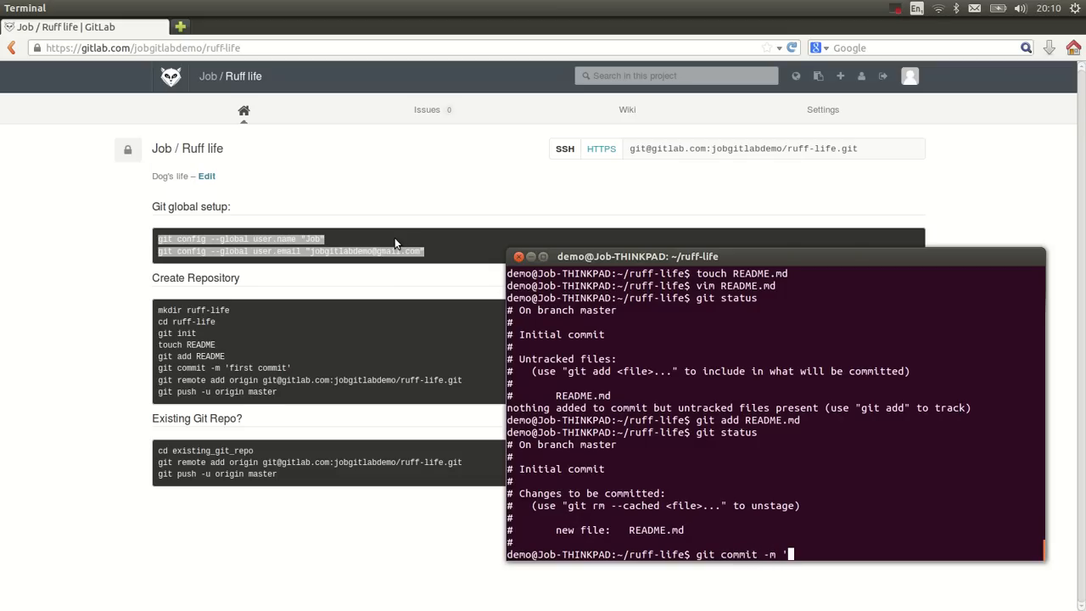
text(first commit)
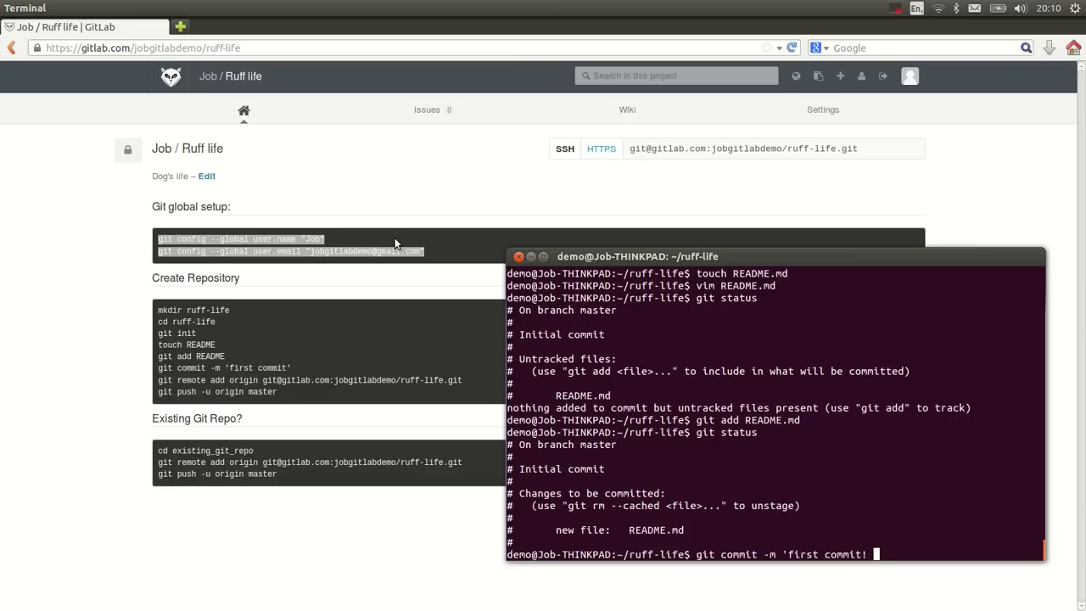
text(Add readme)
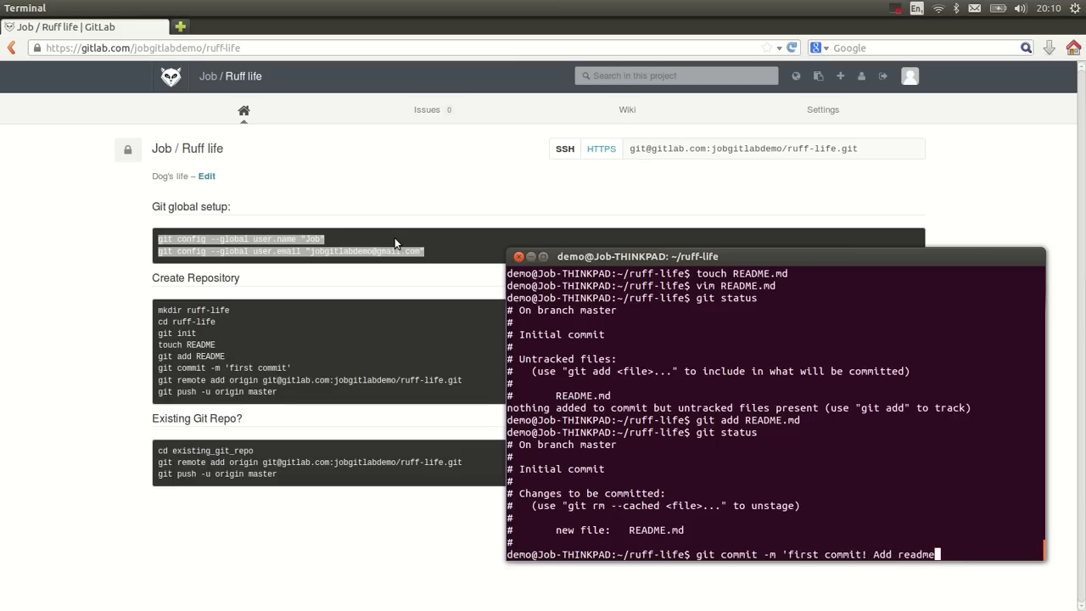
text(')
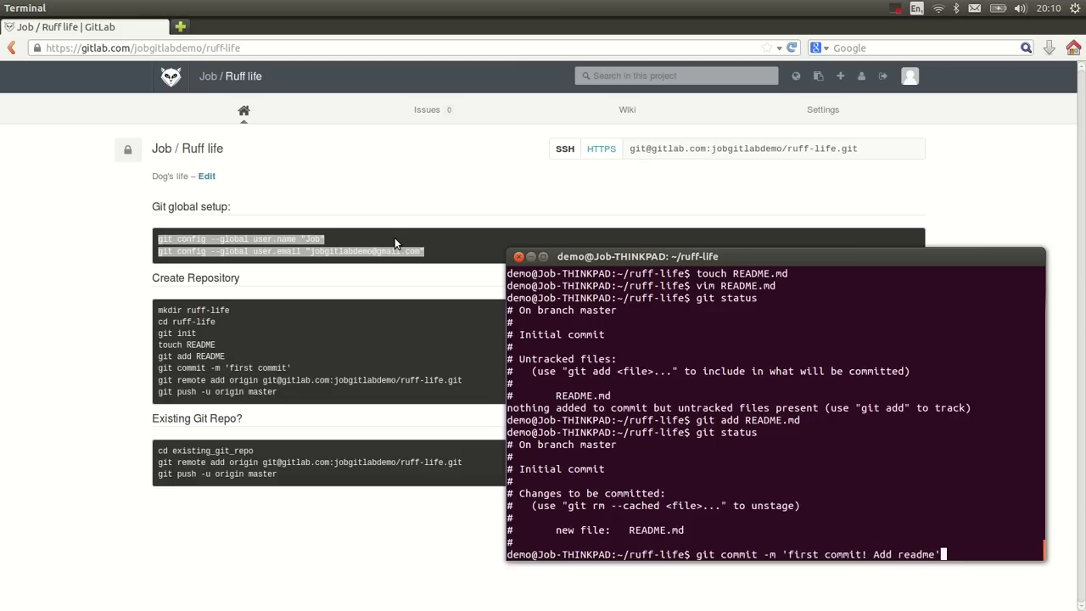
key(Return)
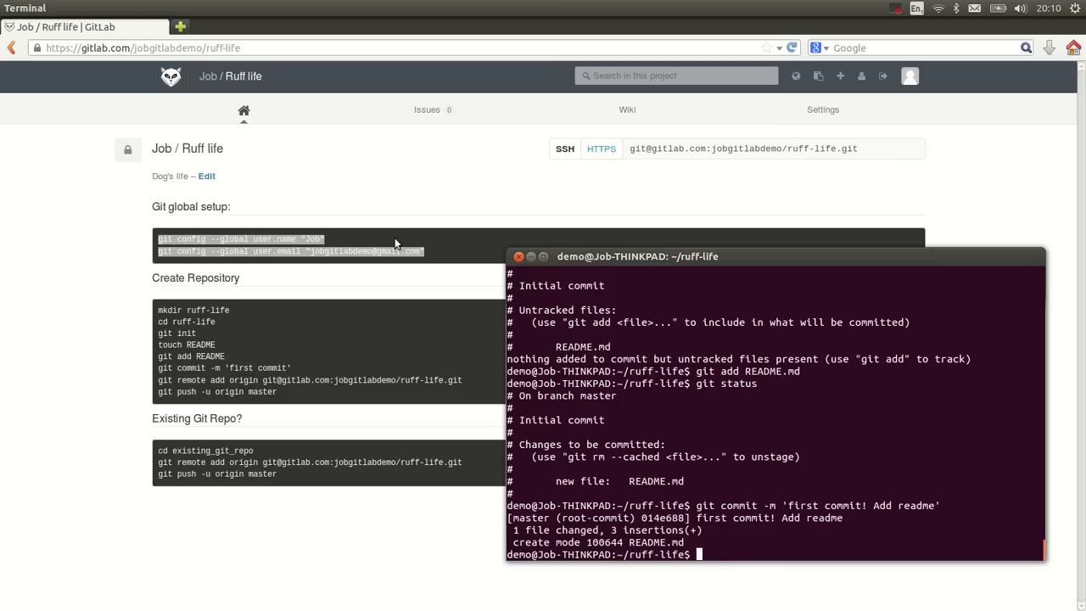
Check the history with git log, then return to the GitLab project page.
text(git log)
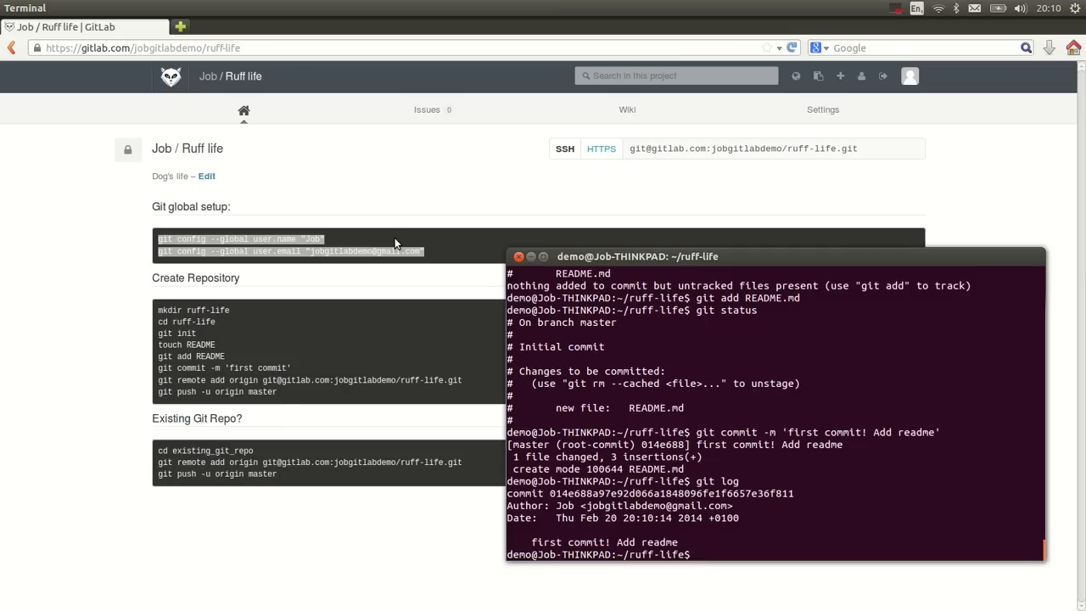
key(alt+Tab)
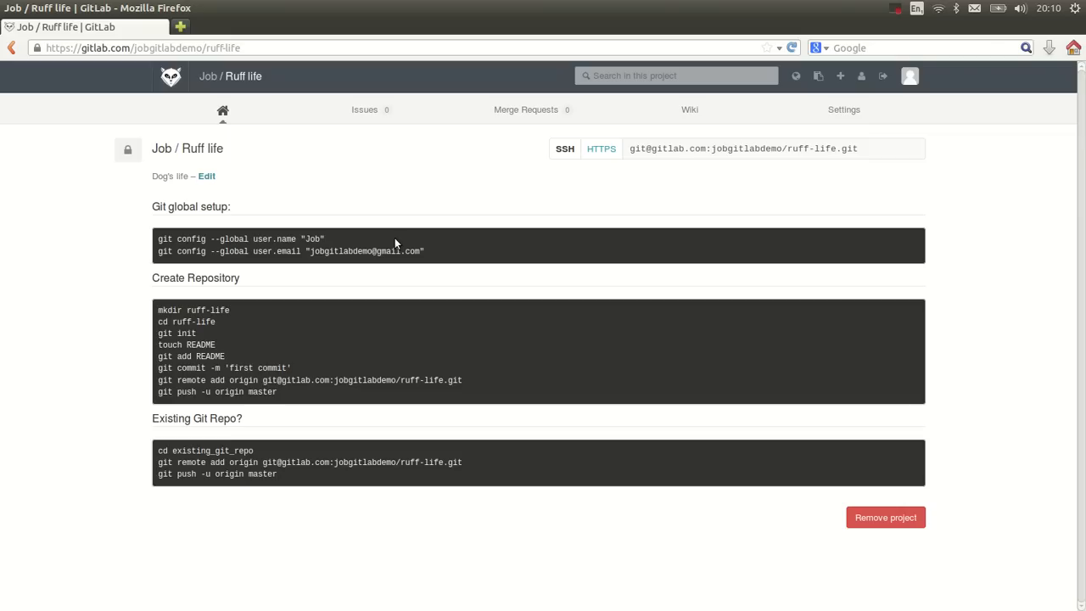
key(Alt+Tab)
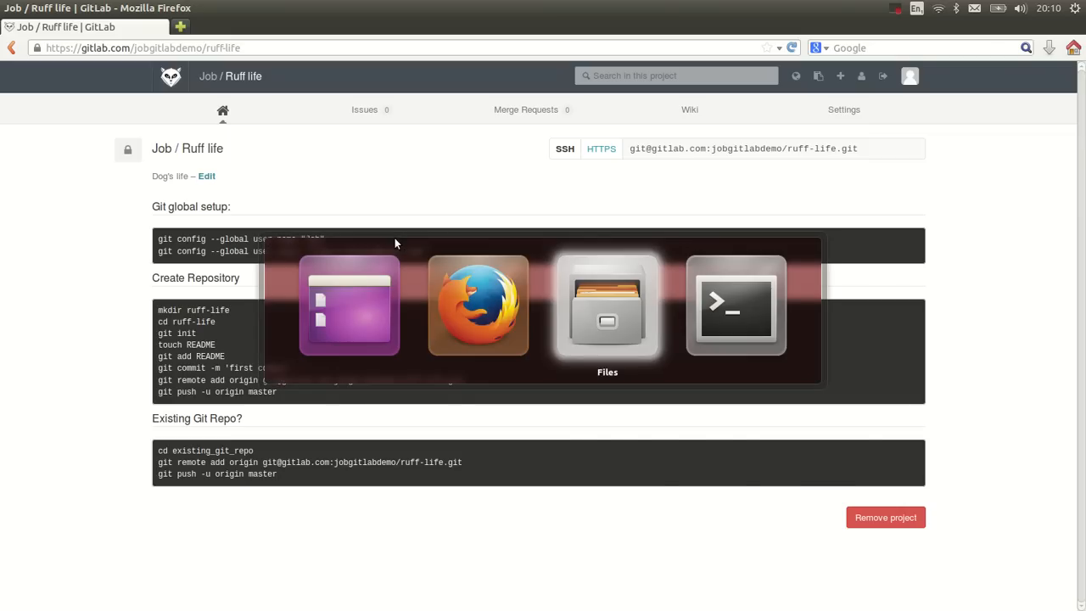
click(736, 305)
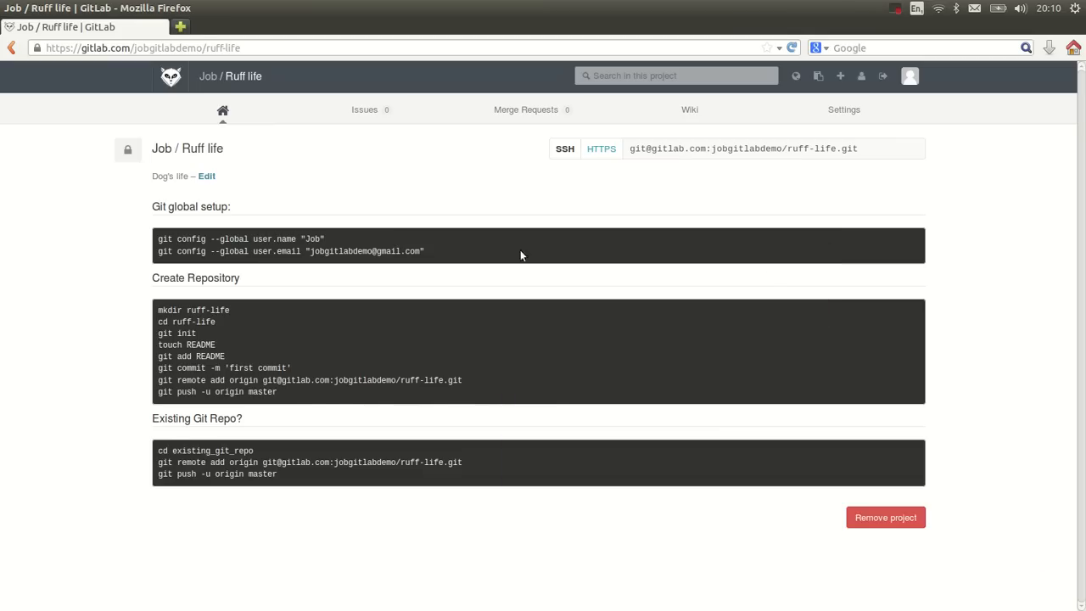
triple_click(743, 149)
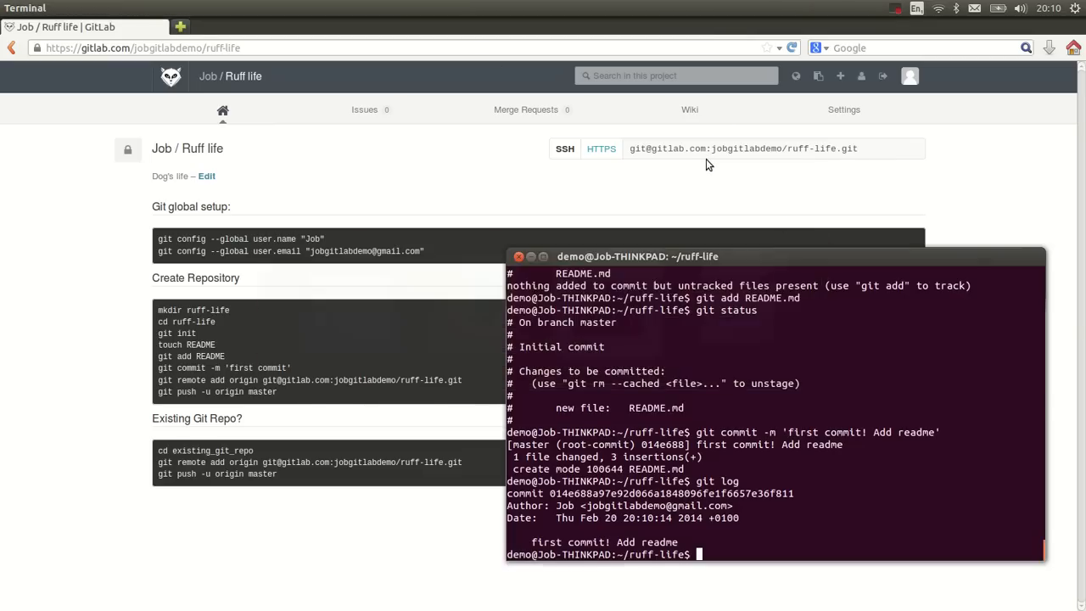
Add the GitLab ruff-life repo as origin, verify remotes, and push master with git push -u origin master.
text(git remote)
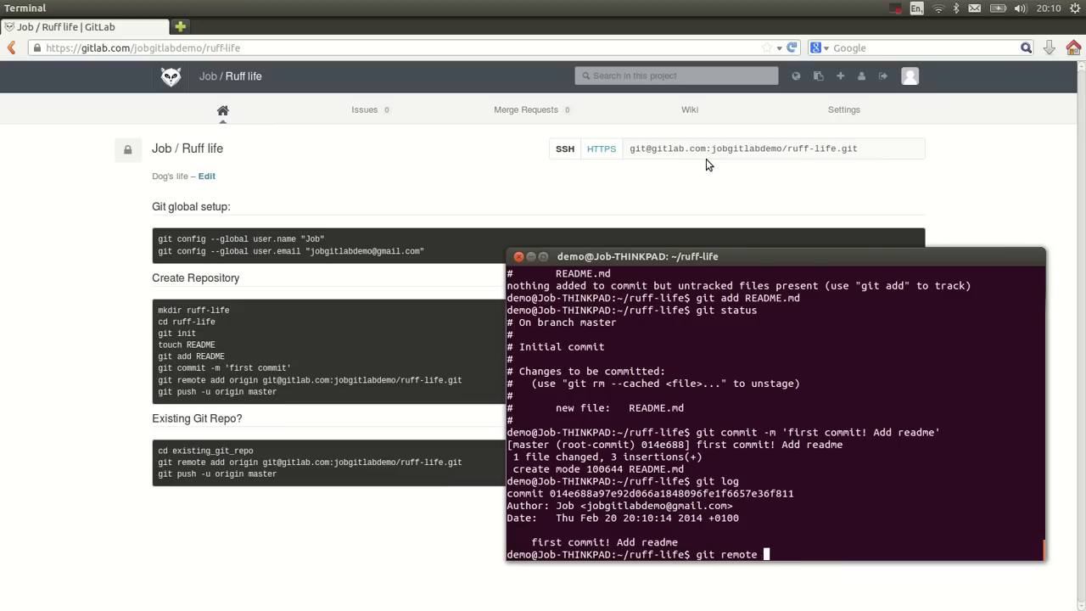
text(add)
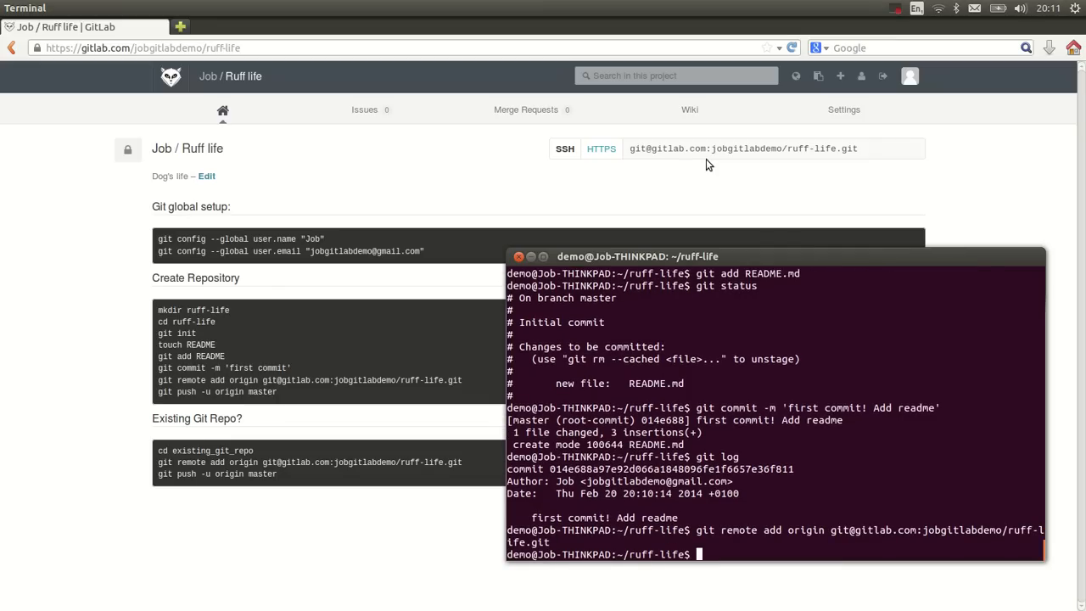
text(git remote -v)
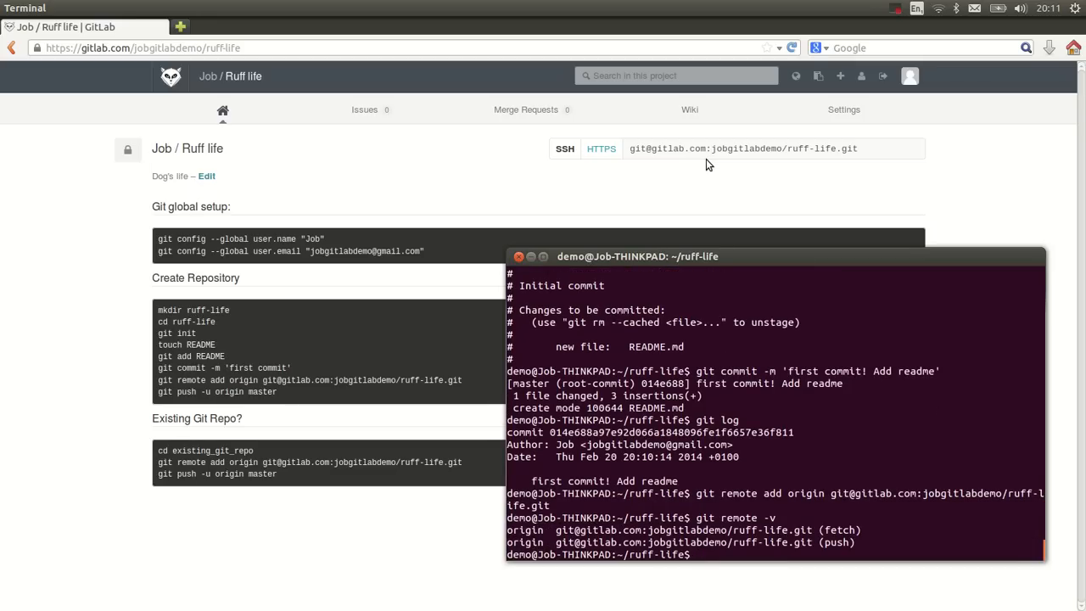
text(git push -u)
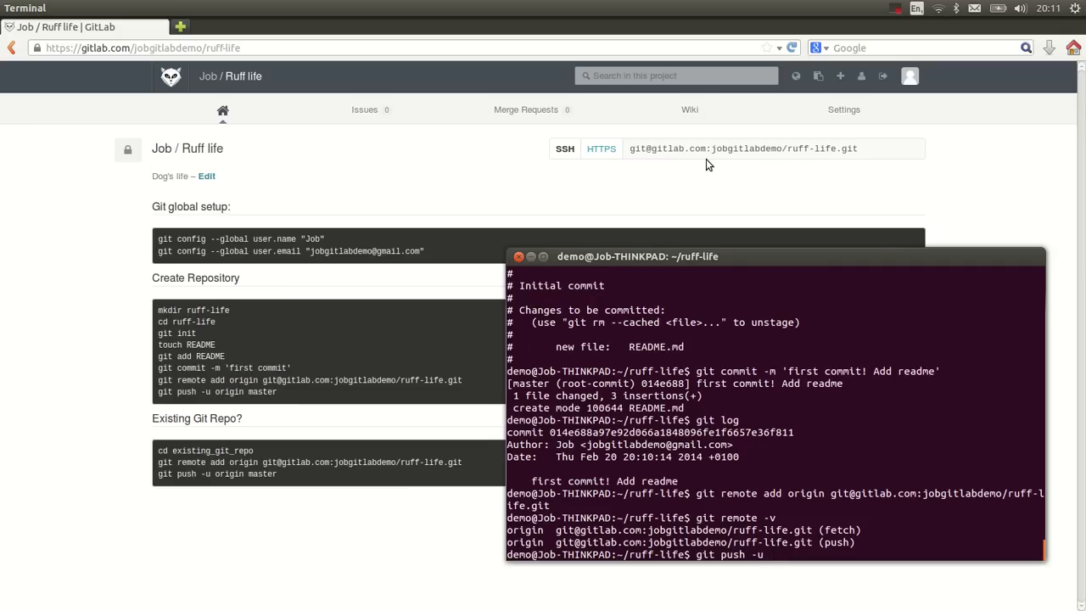
text(ori)
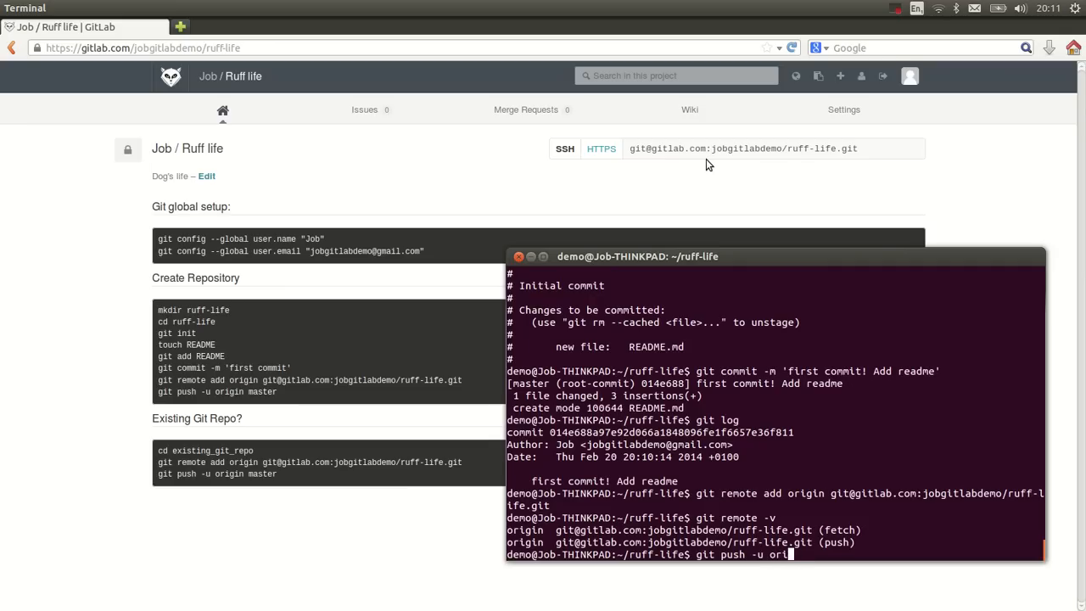
text(gin)
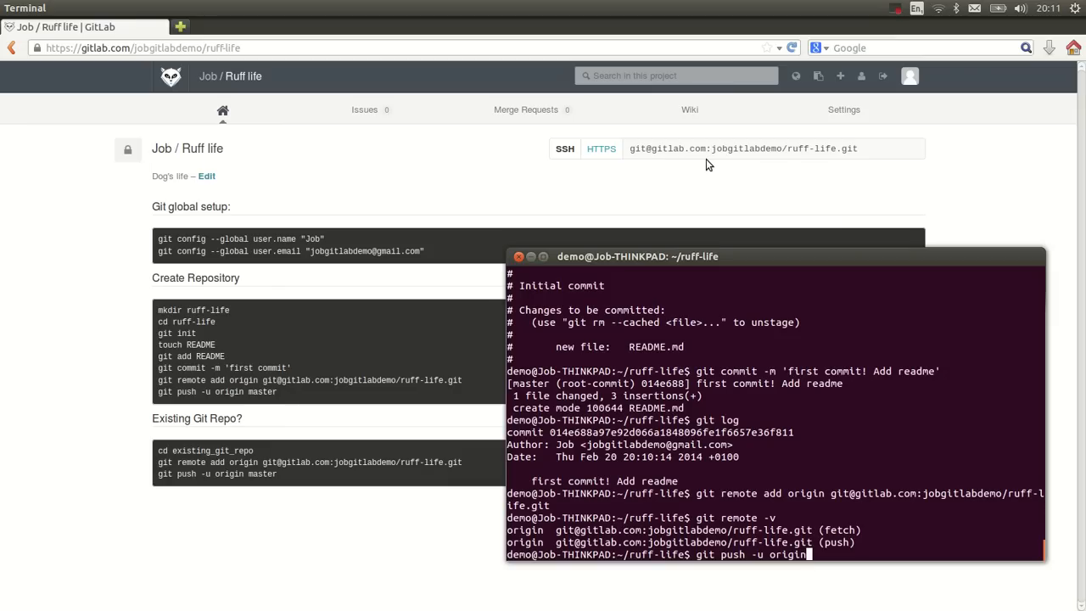
text(master)
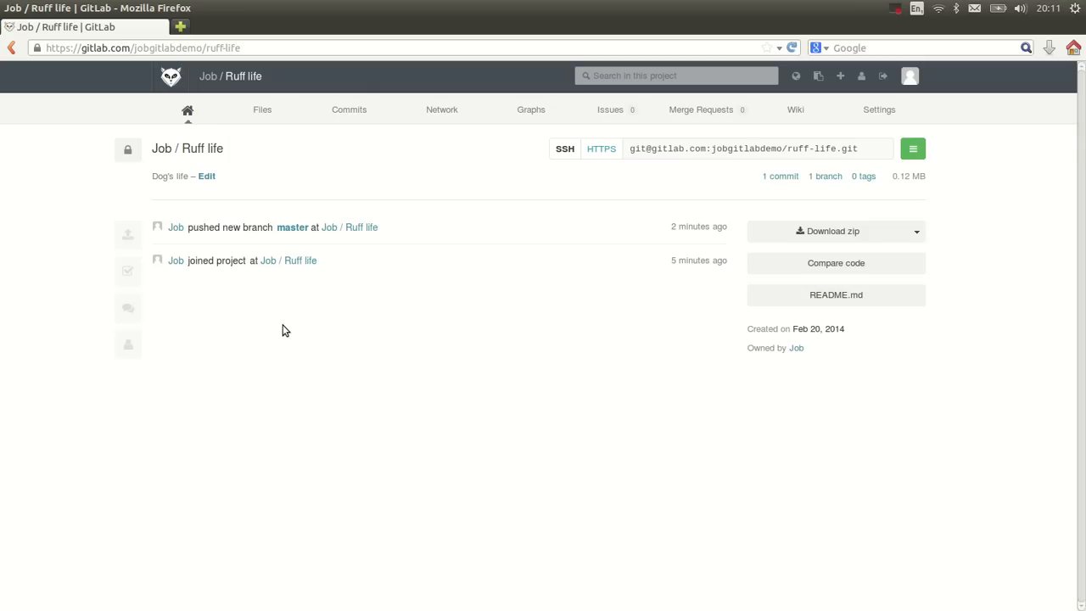
mouse_move(249, 265)
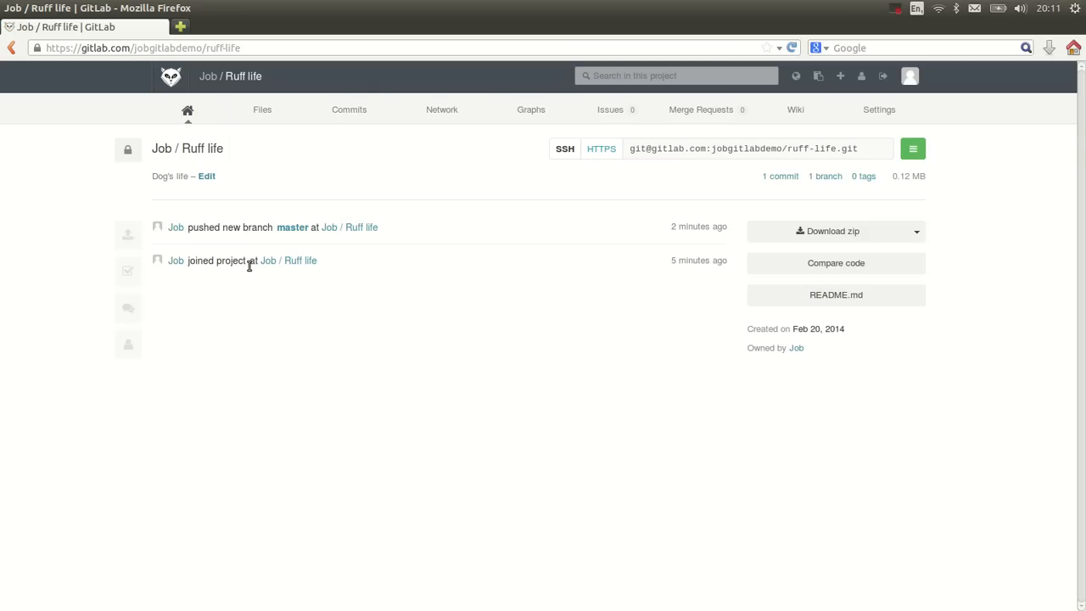
mouse_move(297, 244)
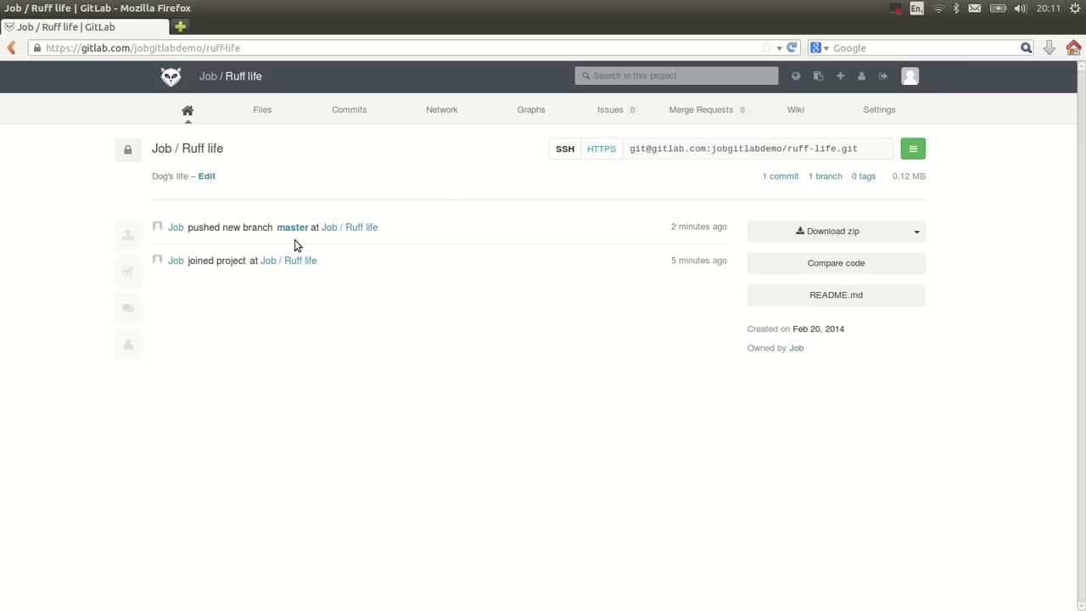
mouse_move(359, 231)
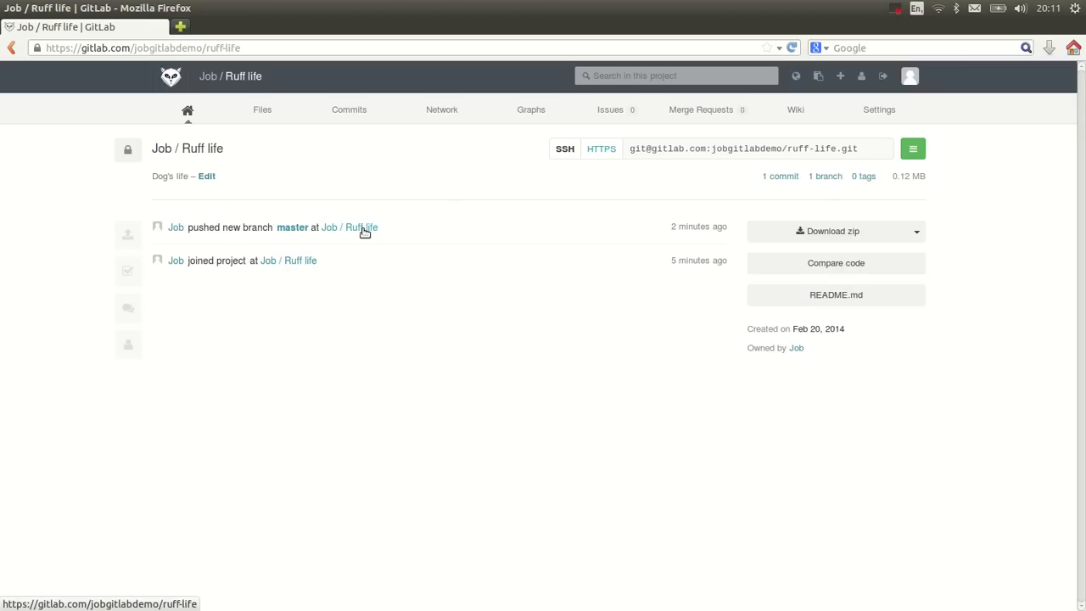
View the master branch's Files listing with README.md rendered as 'Ruff life — This will be a great blog.'.
click(292, 228)
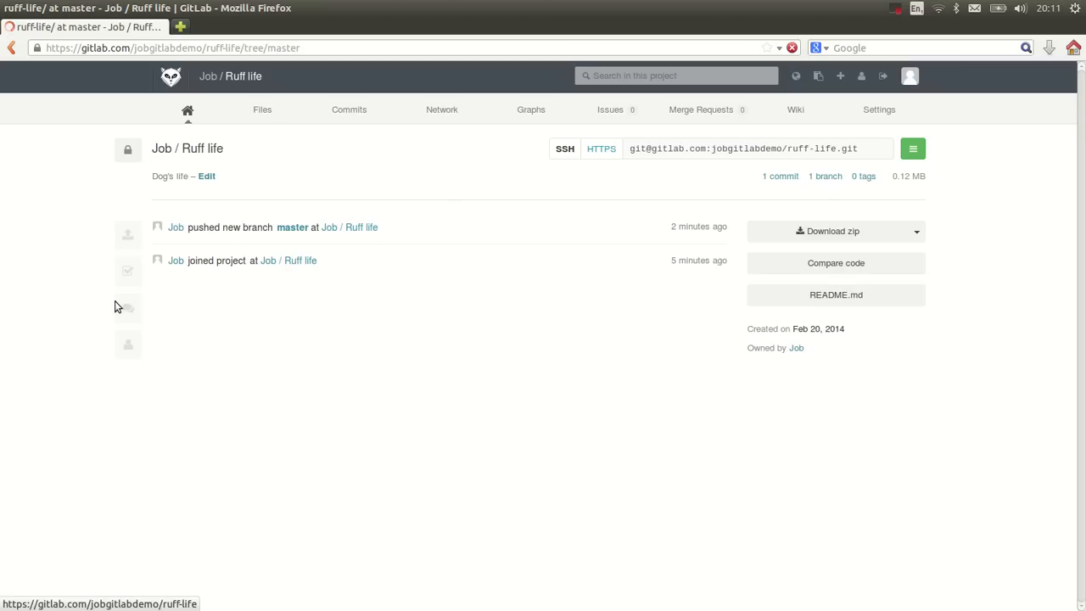
click(261, 109)
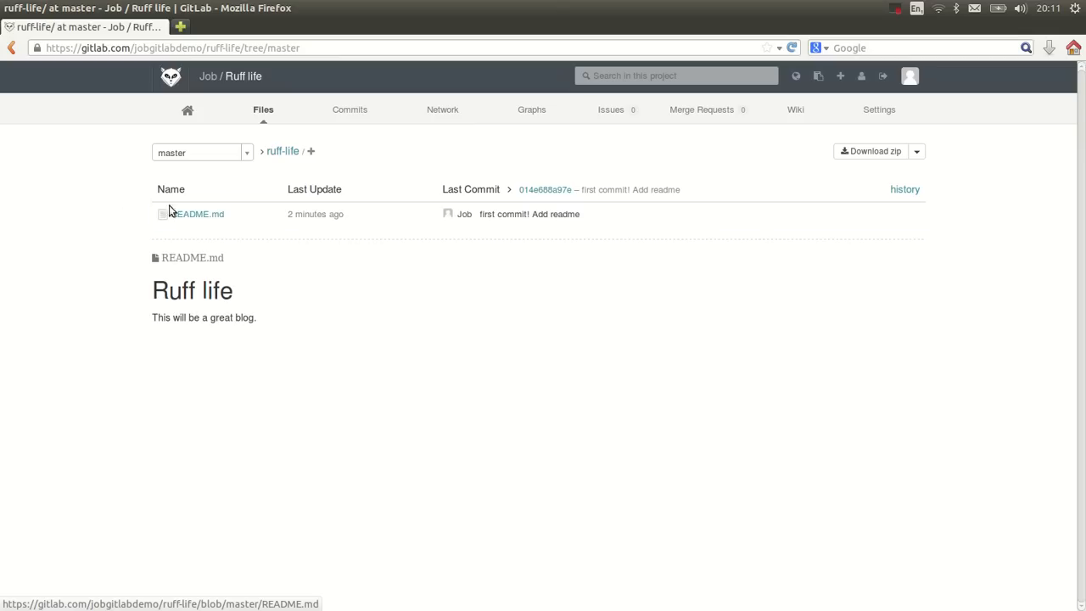
mouse_move(180, 247)
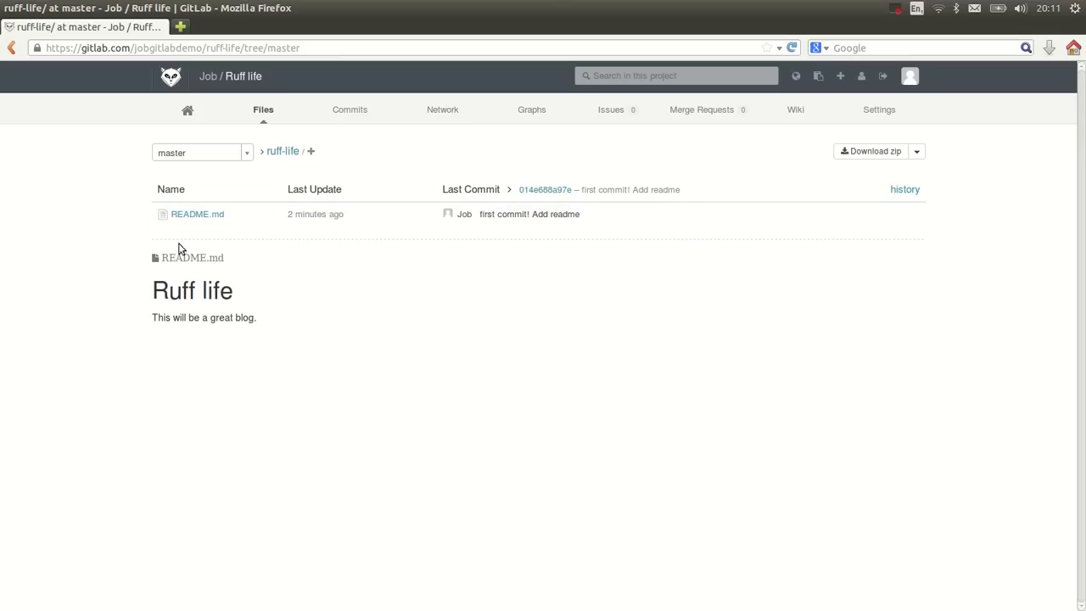
mouse_move(273, 340)
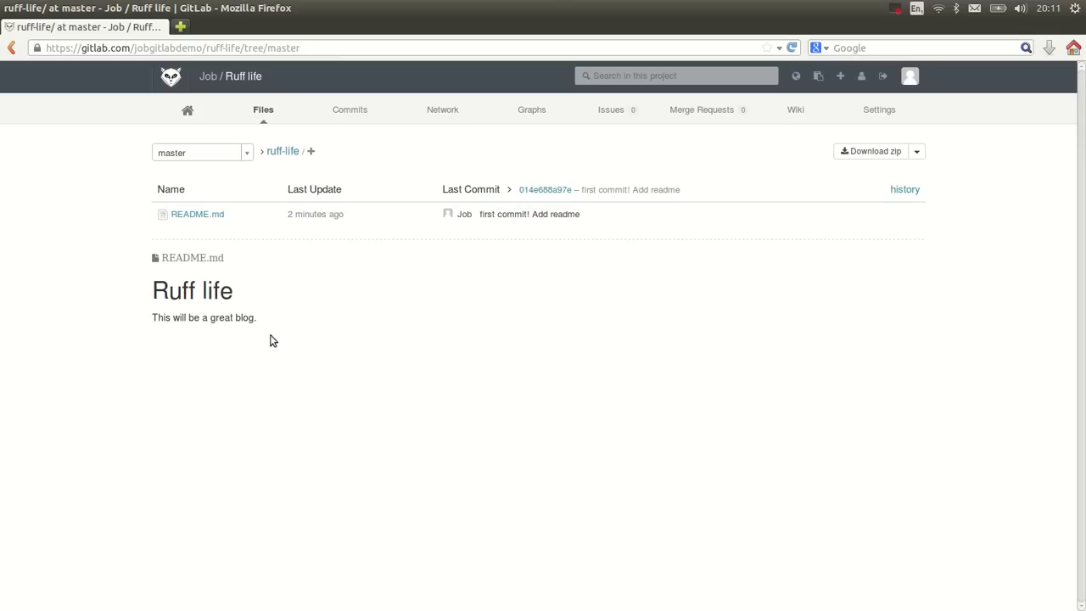
mouse_move(270, 332)
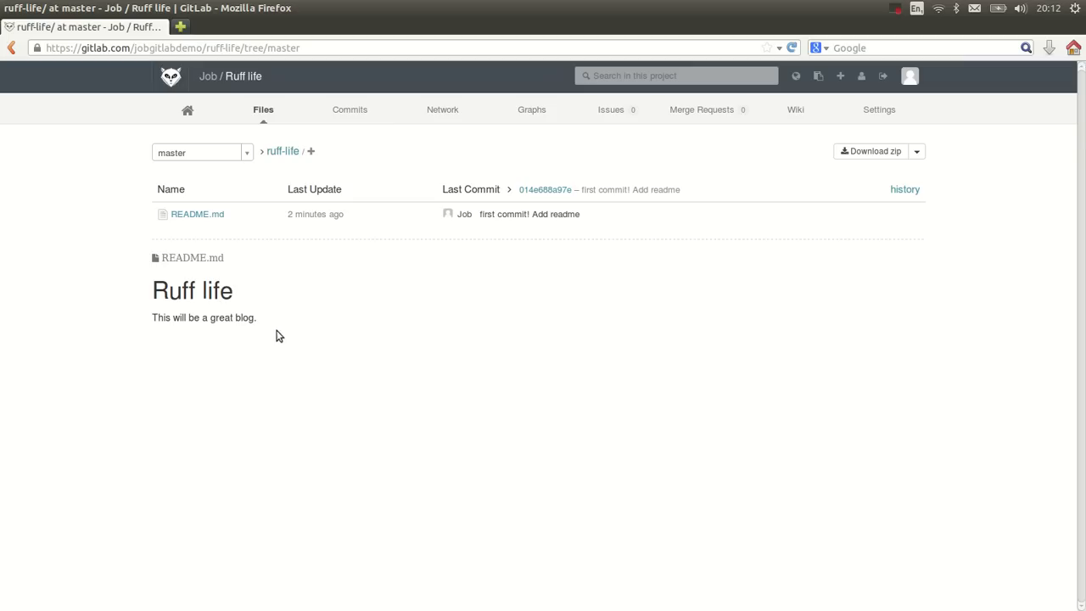
mouse_move(383, 312)
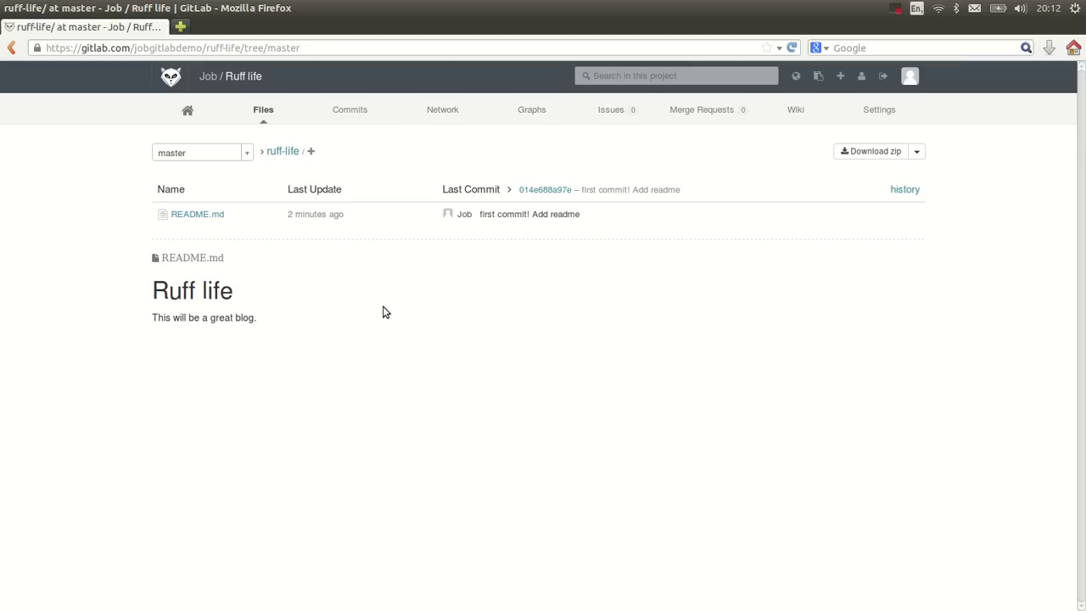